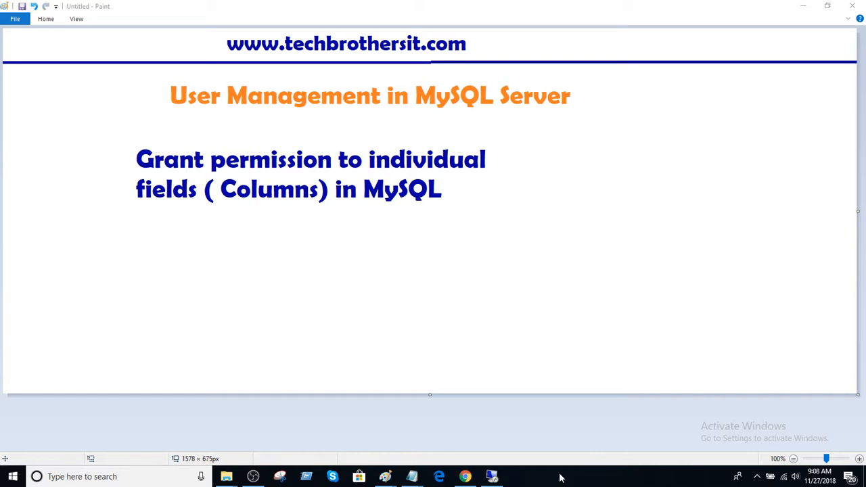
Bring the PuTTY SSH terminal session to the front from the taskbar
{"action": "left_click", "coordinate": [386, 477]}
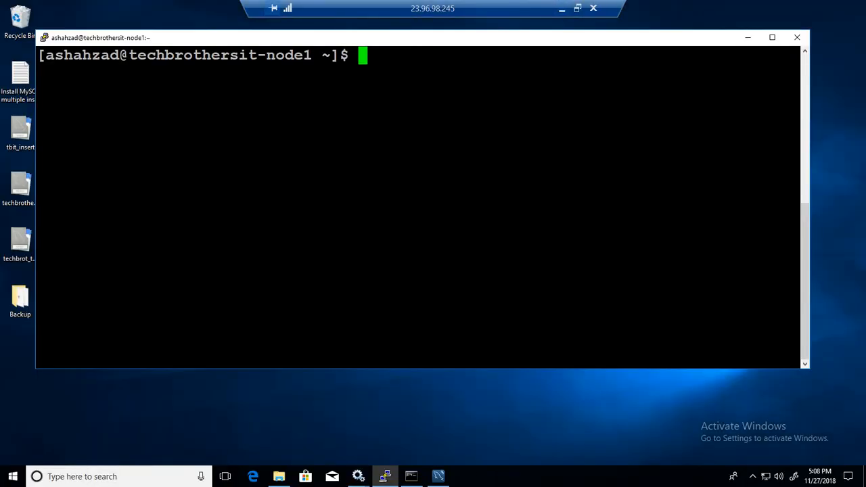
Log in to MySQL as root with mysql -u root -p and begin a show command
{"action": "type", "text": "mysql -u r"}
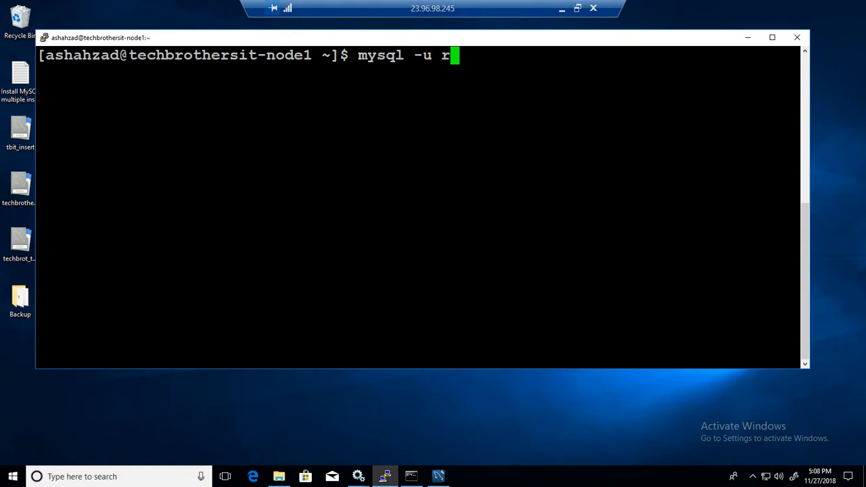
{"action": "key", "text": "Return"}
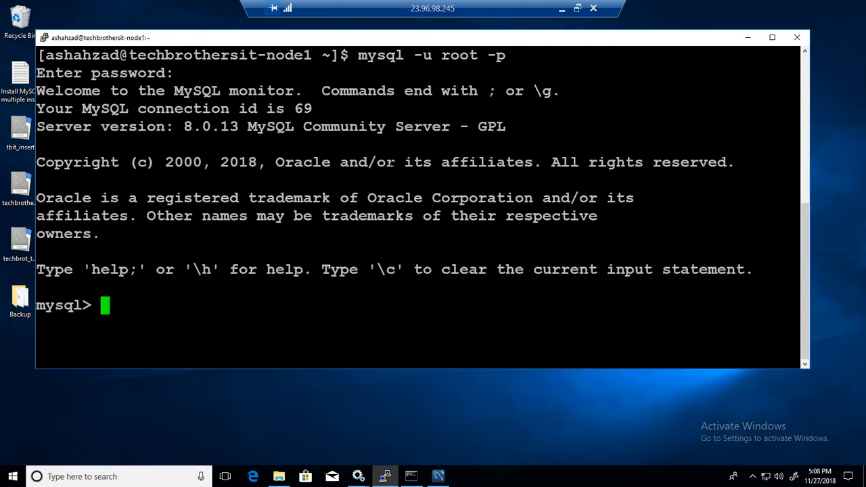
{"action": "type", "text": "show table"}
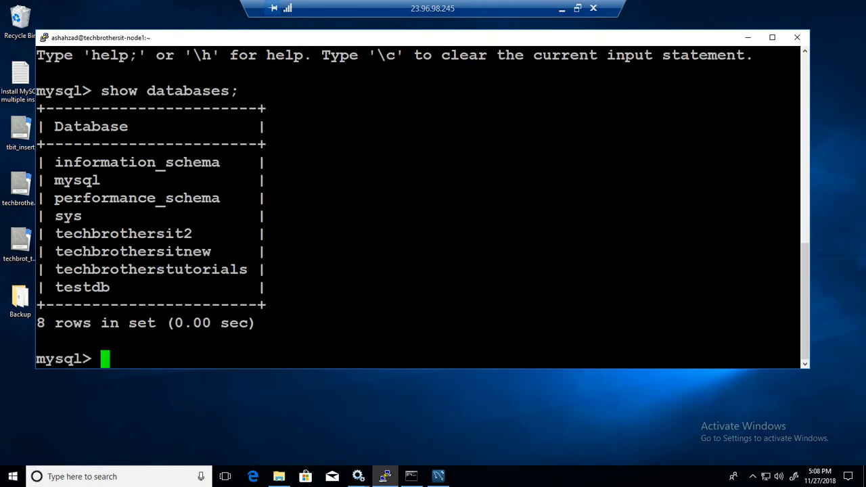
Switch to techbrothersitnew and describe the employee table's columns
{"action": "double_click", "coordinate": [133, 251]}
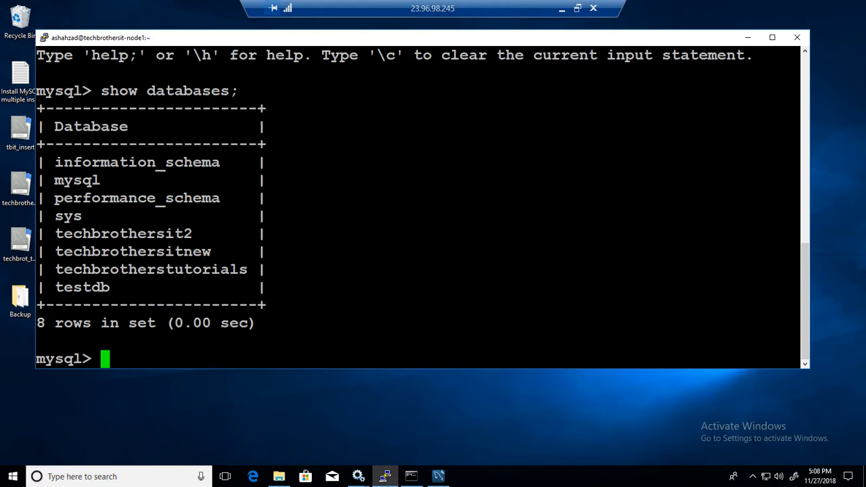
{"action": "type", "text": "use techbrothersitnew;"}
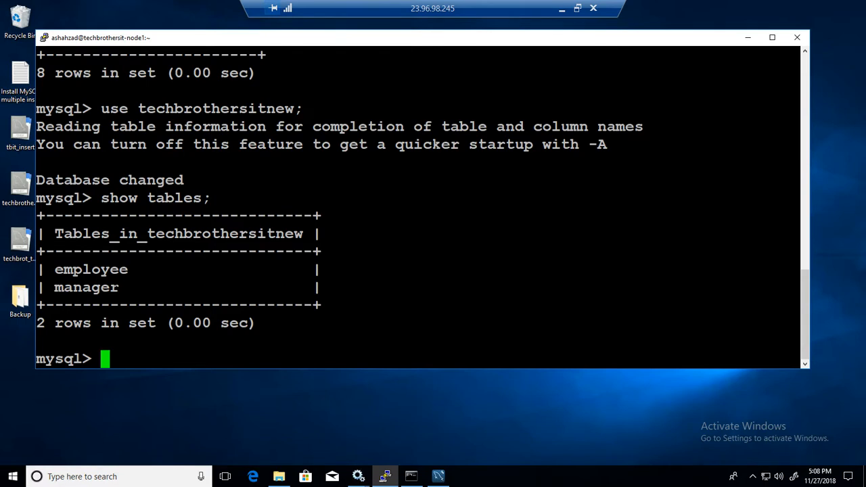
{"action": "type", "text": "descri b"}
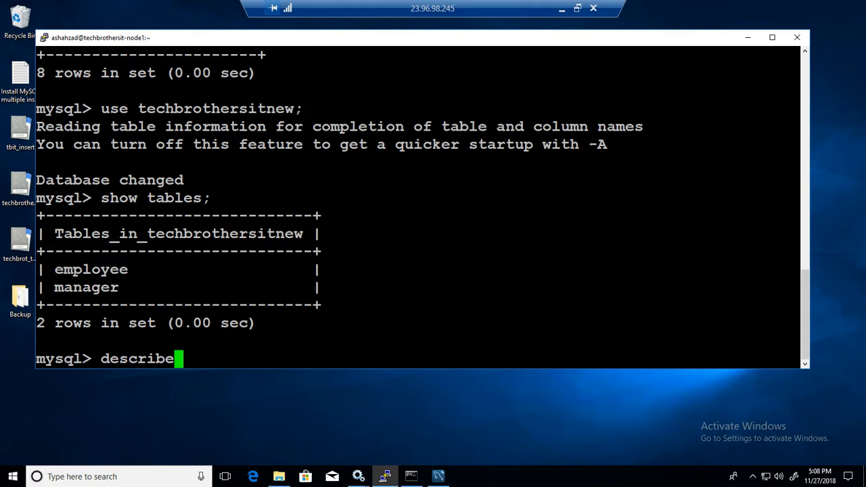
{"action": "type", "text": "employee;"}
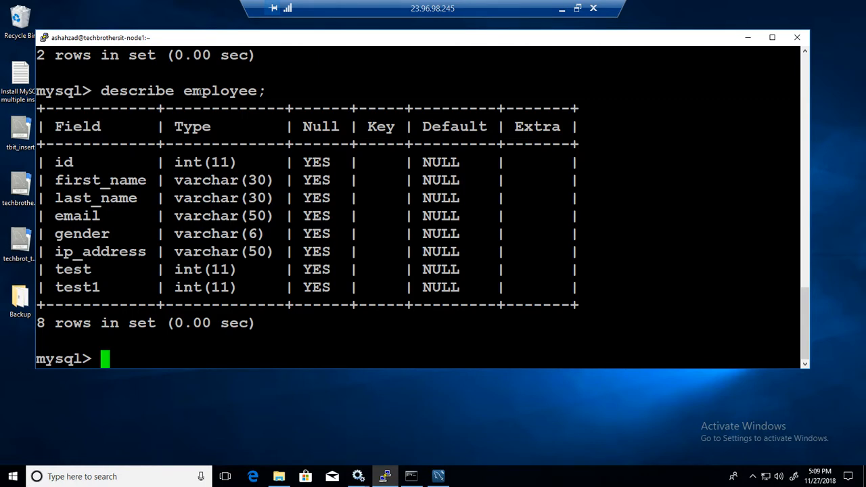
Highlight the employee table's column names in the describe output
{"action": "double_click", "coordinate": [219, 91]}
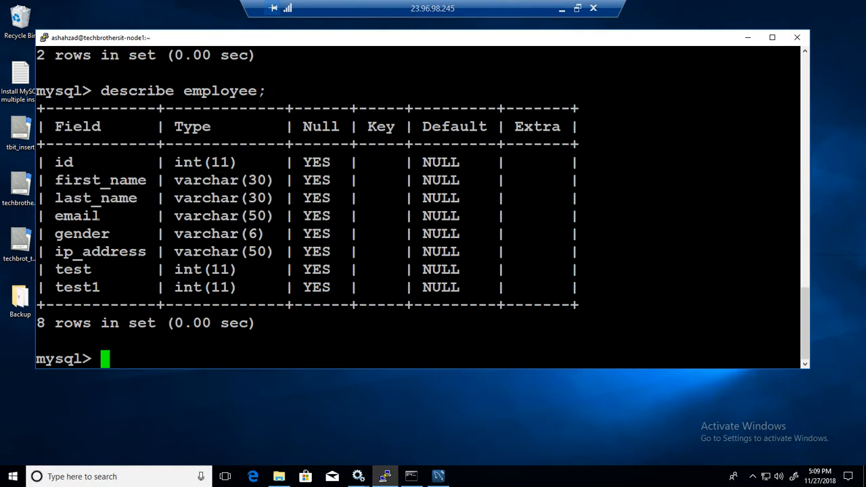
{"action": "double_click", "coordinate": [75, 216]}
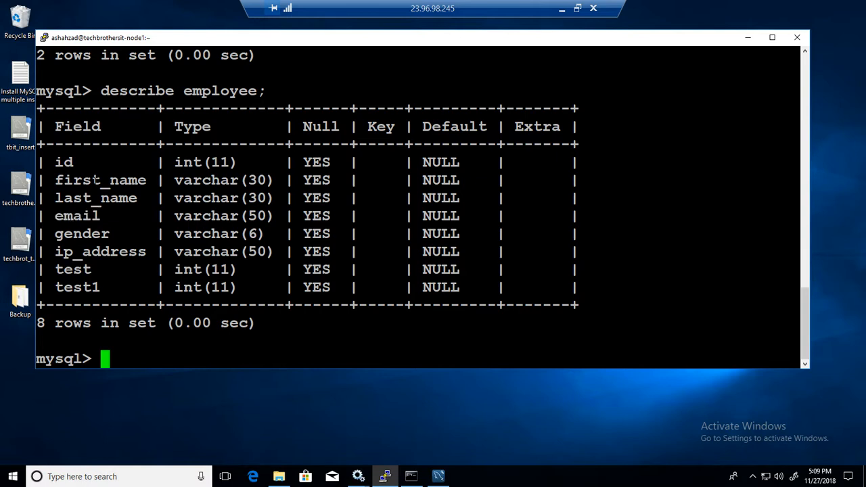
{"action": "double_click", "coordinate": [95, 198]}
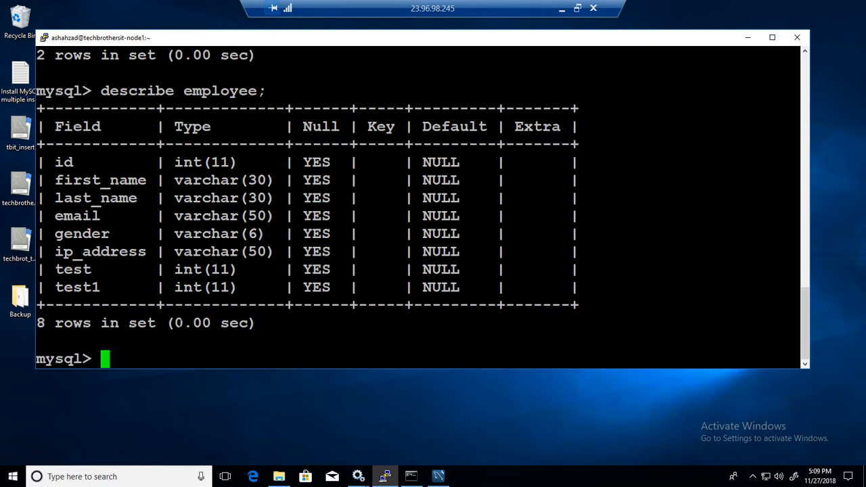
Write create user 'test'@'localhost' identified by for the new account
{"action": "type", "text": "create"}
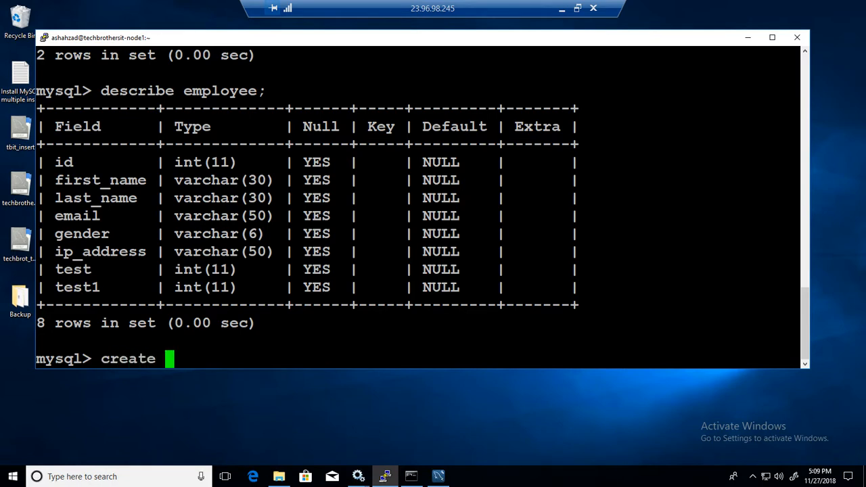
{"action": "type", "text": "user 'test"}
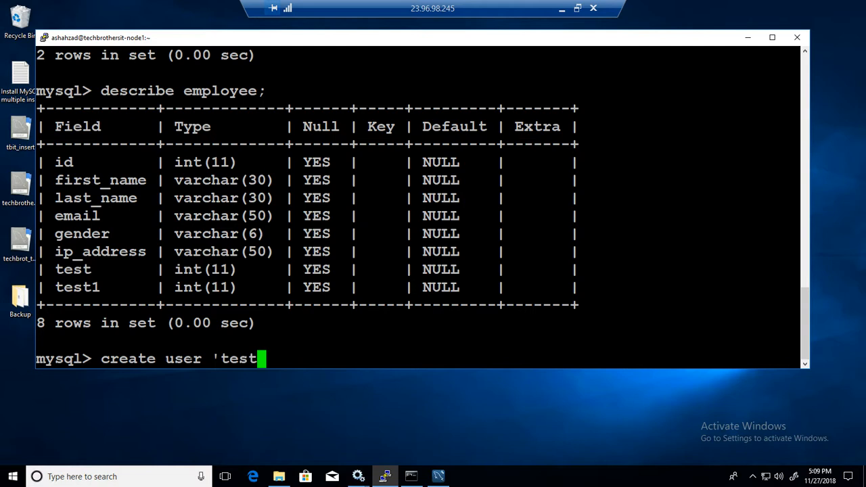
{"action": "type", "text": "'@'l"}
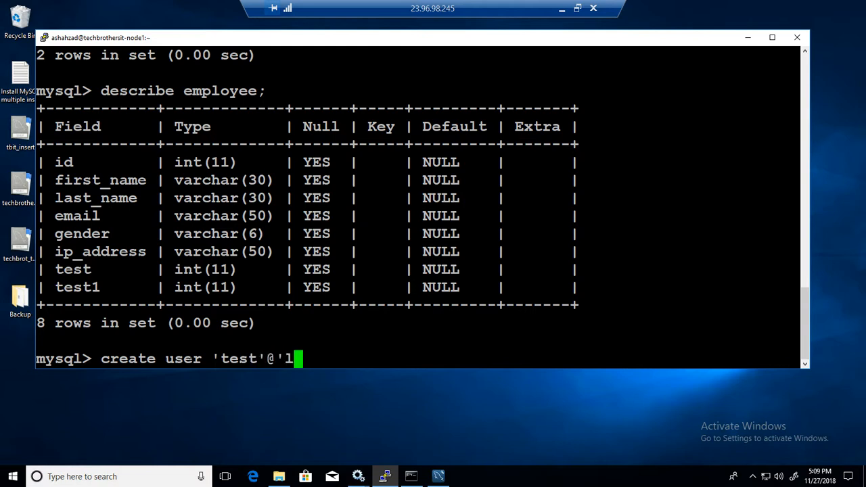
{"action": "type", "text": "ocalhost'"}
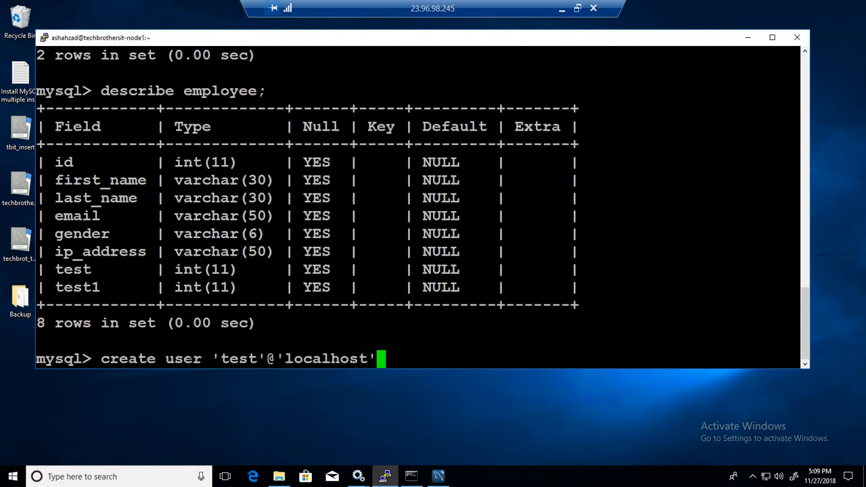
{"action": "type", "text": "identif"}
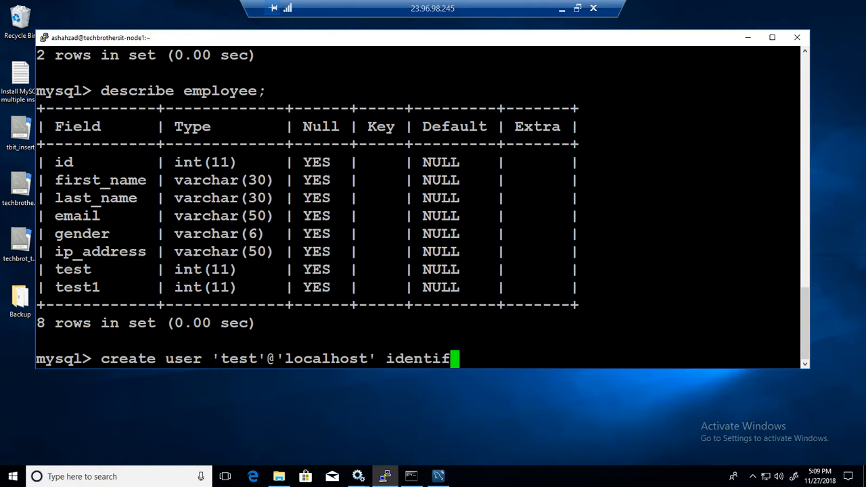
{"action": "type", "text": "ied by"}
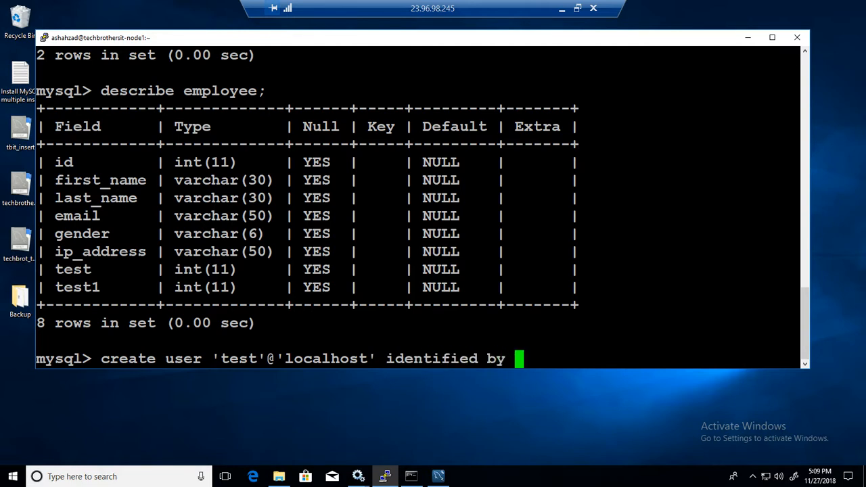
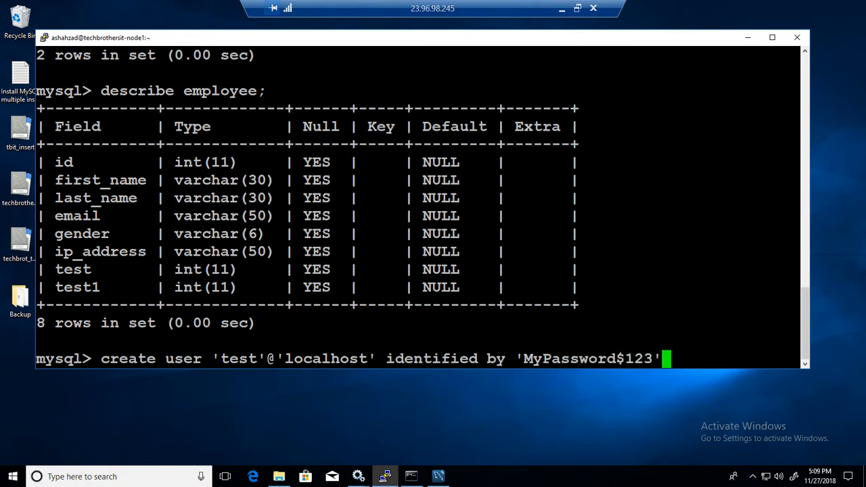
{"action": "left_click_drag", "start_coordinate": [525, 359], "coordinate": [651, 359]}
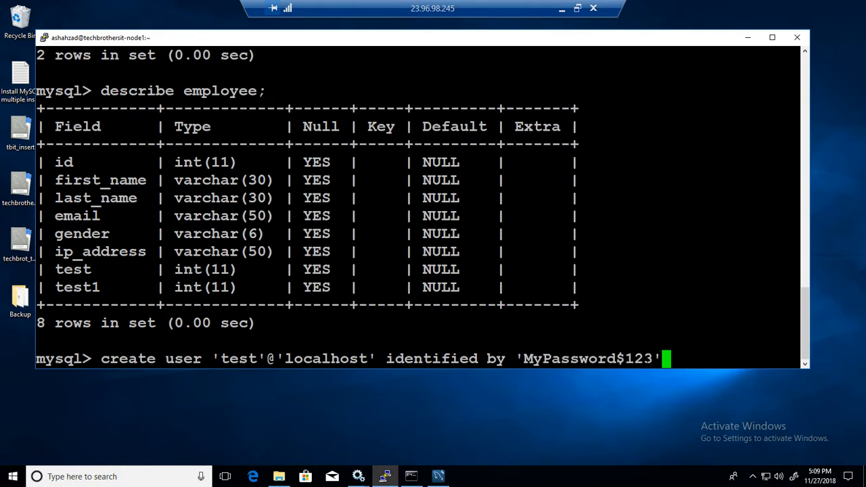
{"action": "type", "text": ";"}
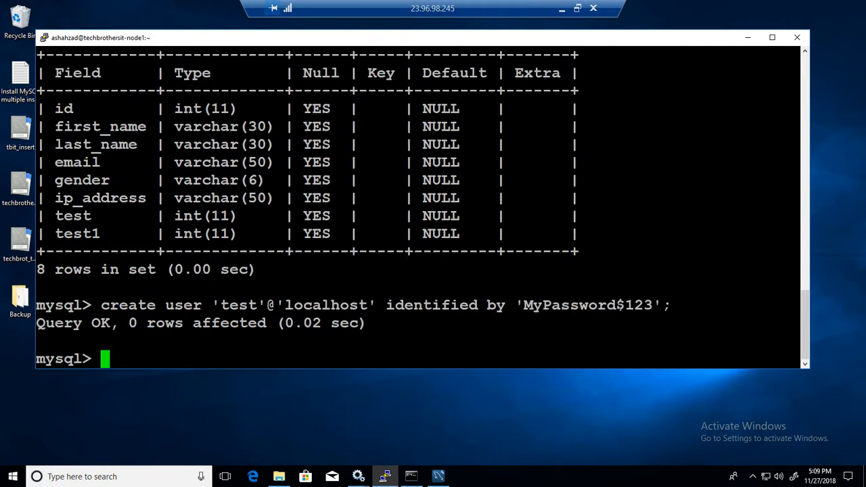
{"action": "type", "text": "gra"}
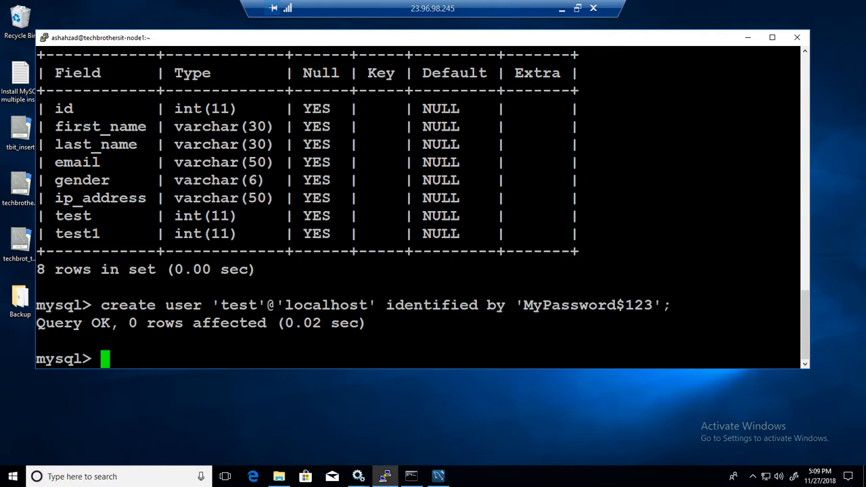
{"action": "type", "text": "system clear"}
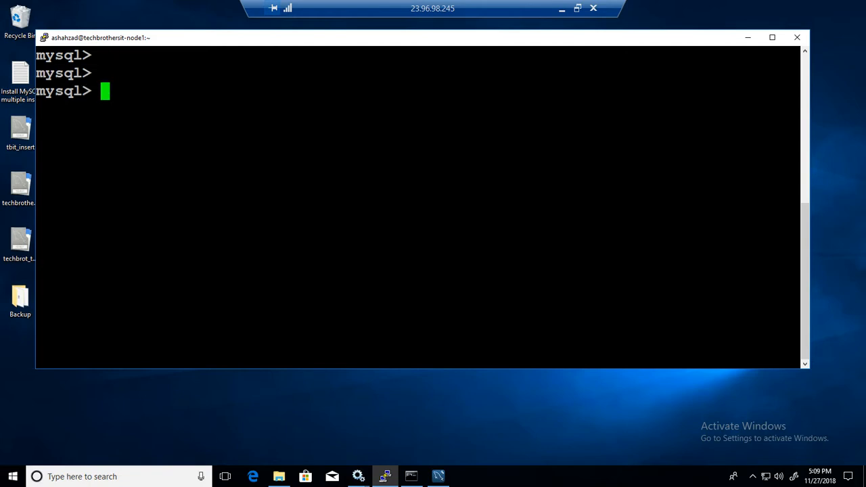
Write grant select (first_name, last_name) on employee for the column-level permission
{"action": "type", "text": "grant sele"}
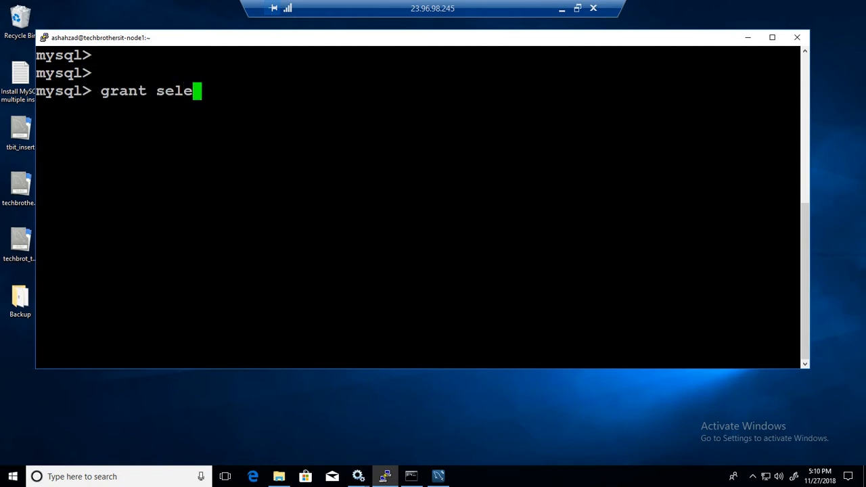
{"action": "type", "text": "ct (first"}
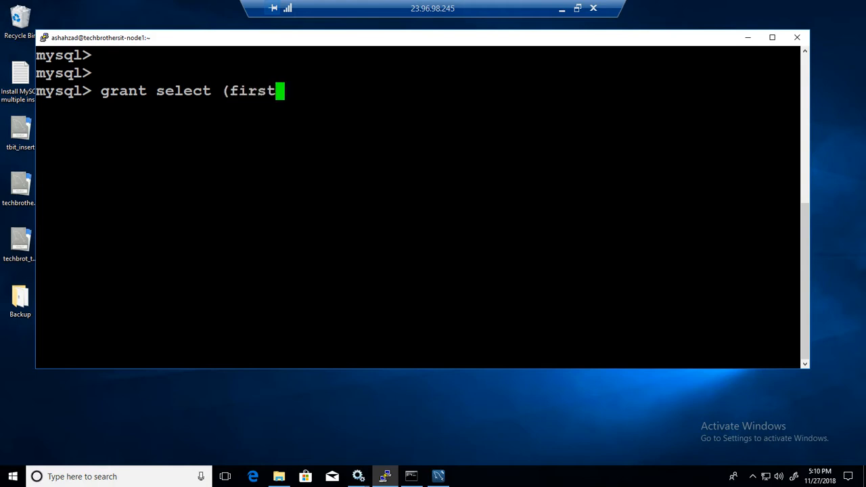
{"action": "type", "text": "_"}
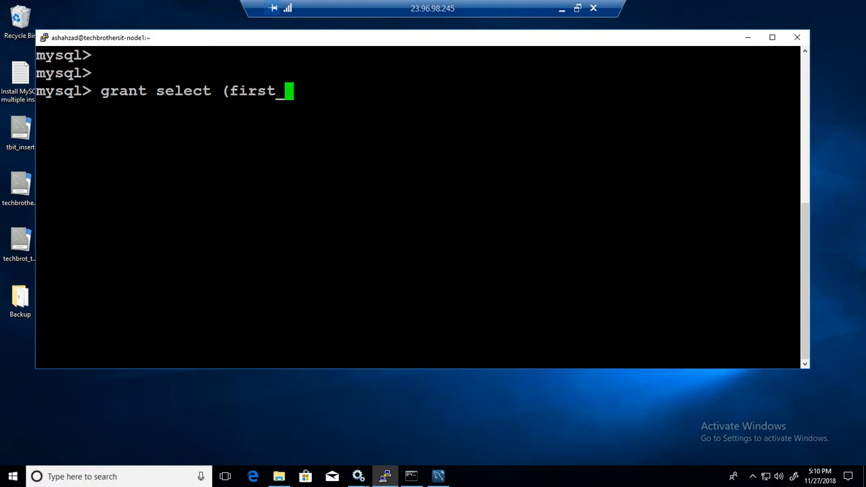
{"action": "type", "text": "name, lastnam"}
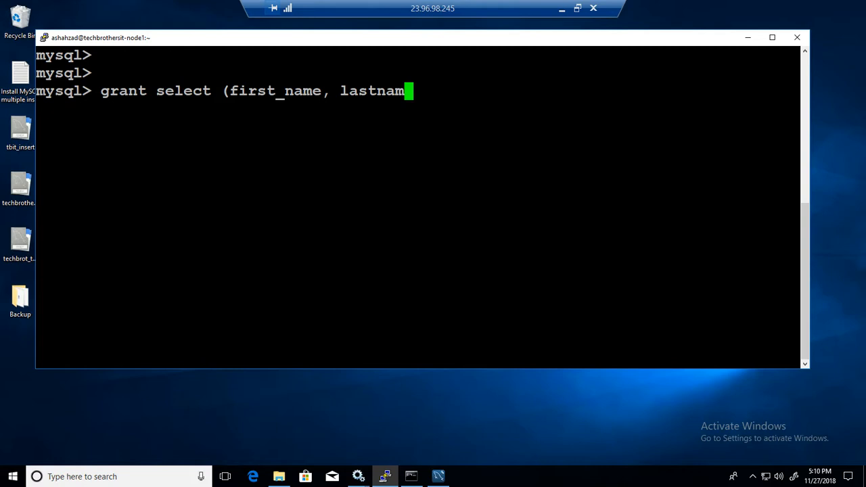
{"action": "type", "text": "_name)"}
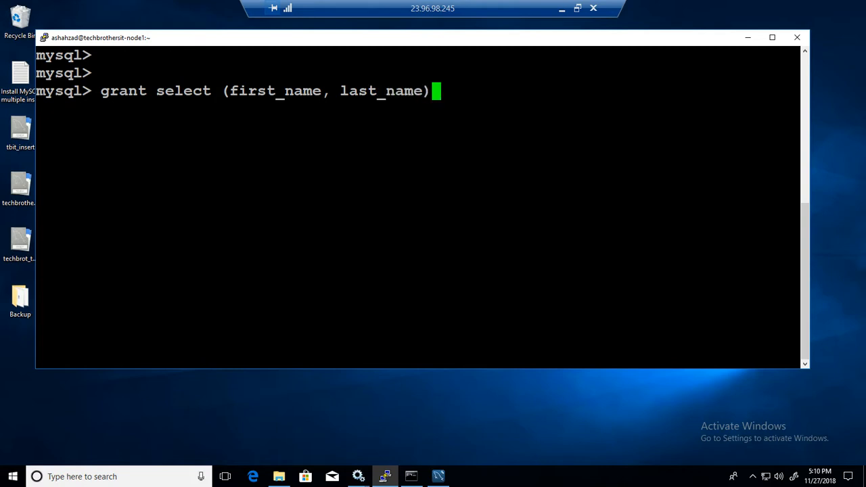
{"action": "type", "text": "on"}
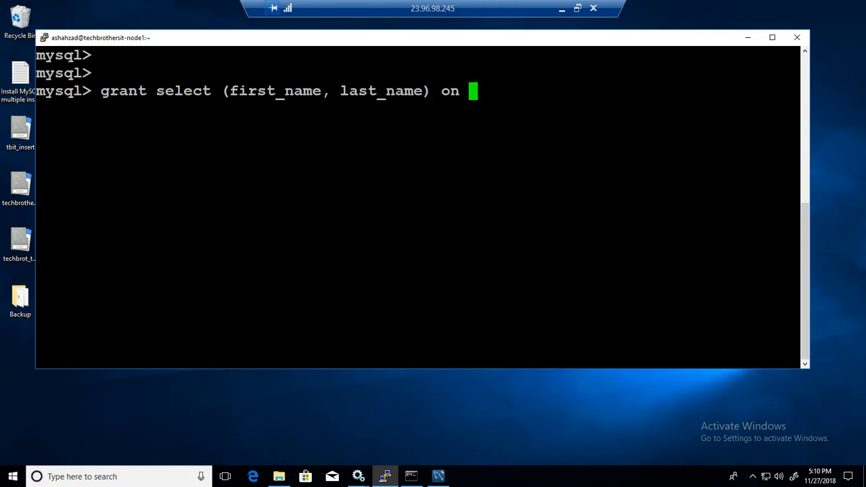
{"action": "type", "text": "emp"}
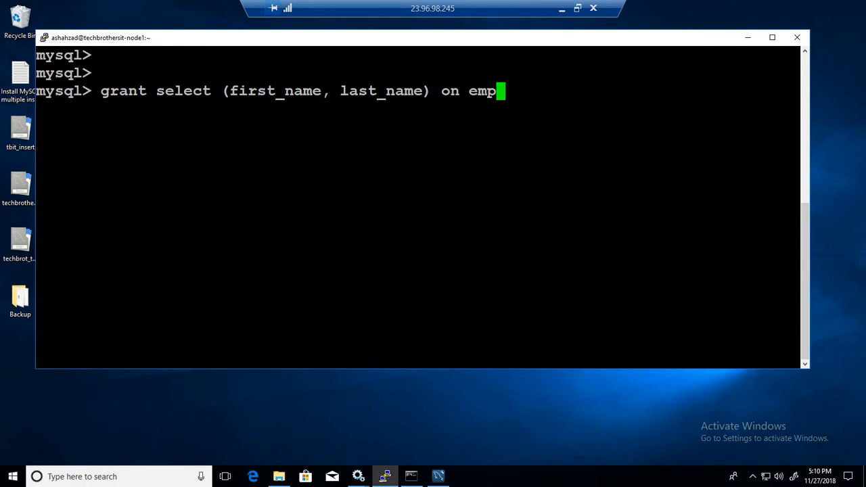
{"action": "type", "text": "loyee"}
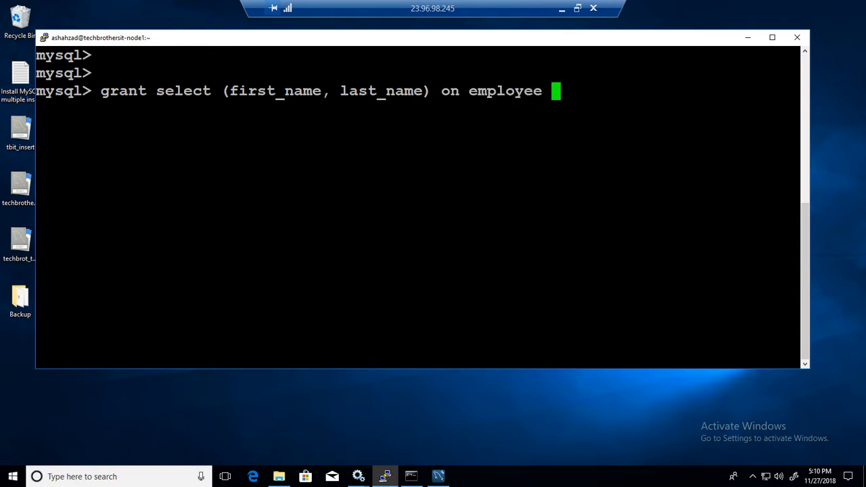
Complete the grant to 'test'@'localhost' and highlight its column list and target
{"action": "type", "text": "to 'test"}
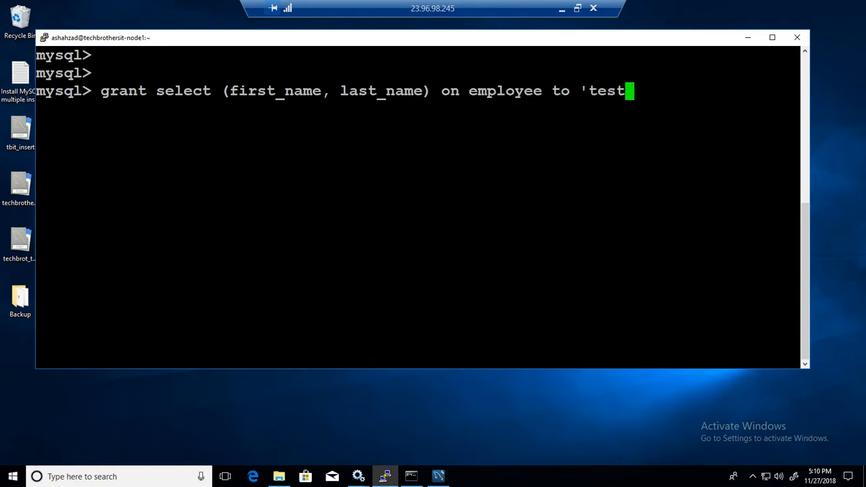
{"action": "type", "text": "'@'l"}
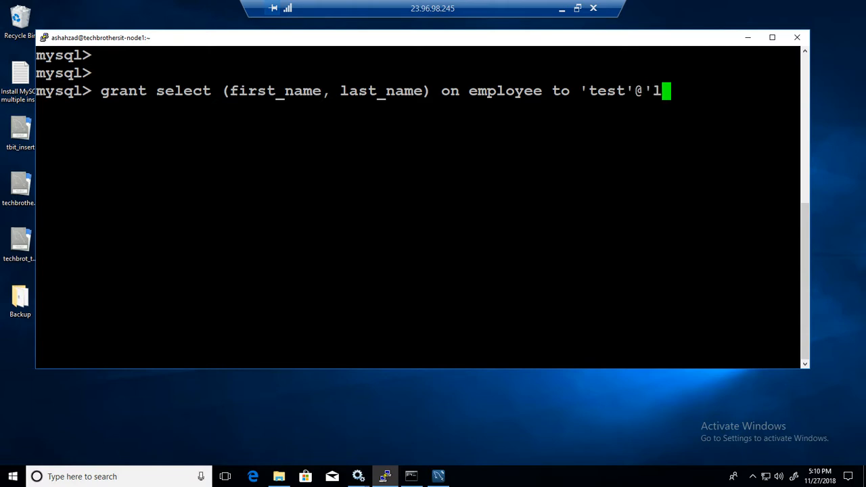
{"action": "type", "text": "ocalhost"}
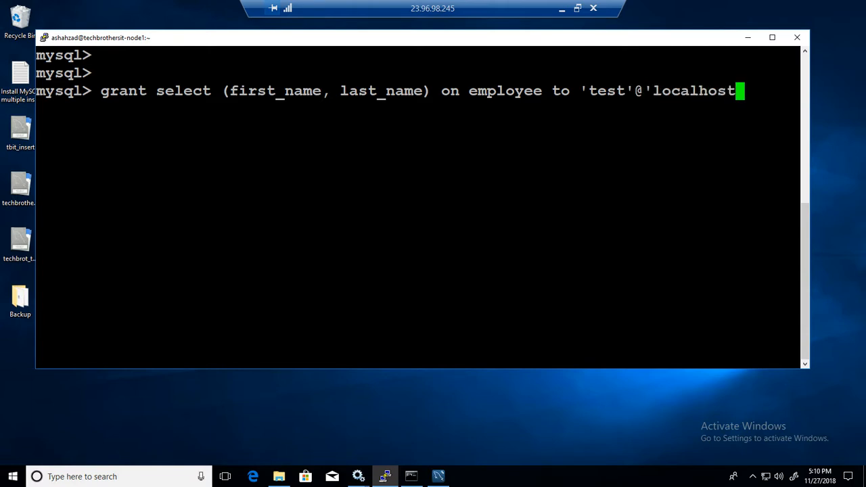
{"action": "type", "text": ";"}
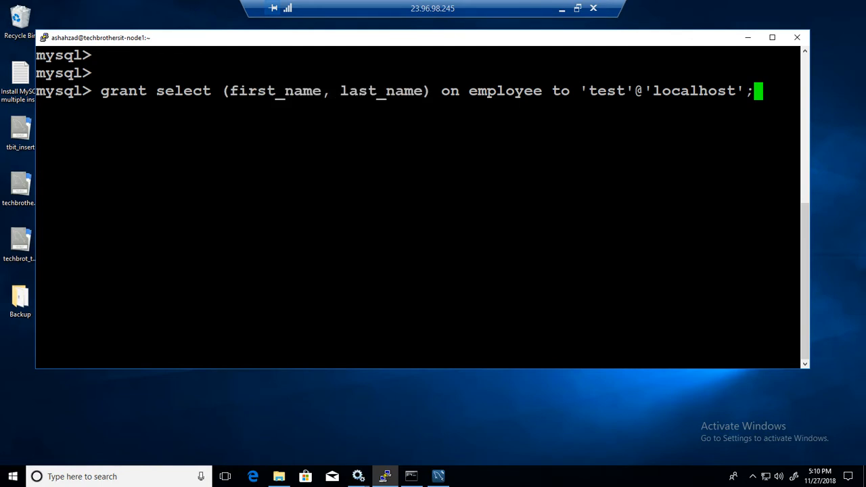
{"action": "double_click", "coordinate": [183, 91]}
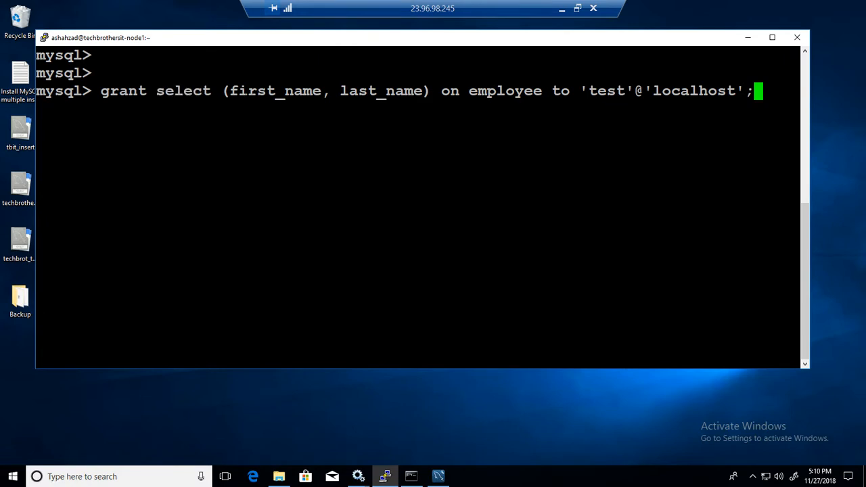
{"action": "double_click", "coordinate": [401, 91]}
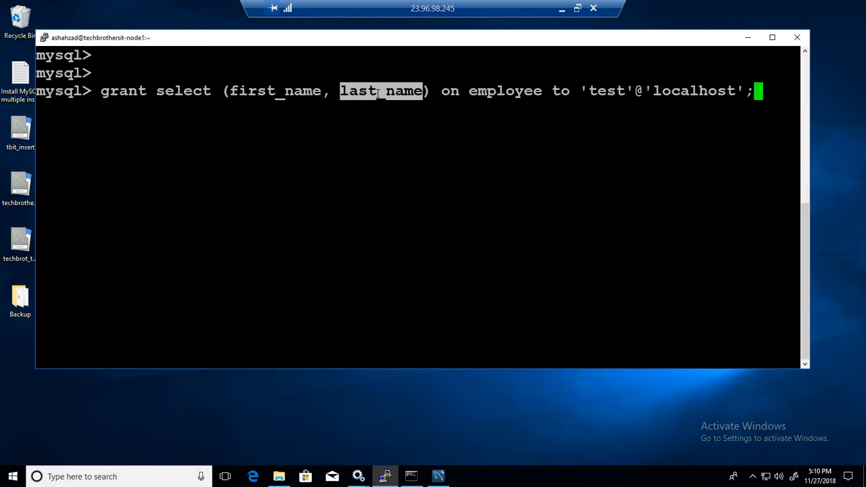
{"action": "double_click", "coordinate": [501, 91]}
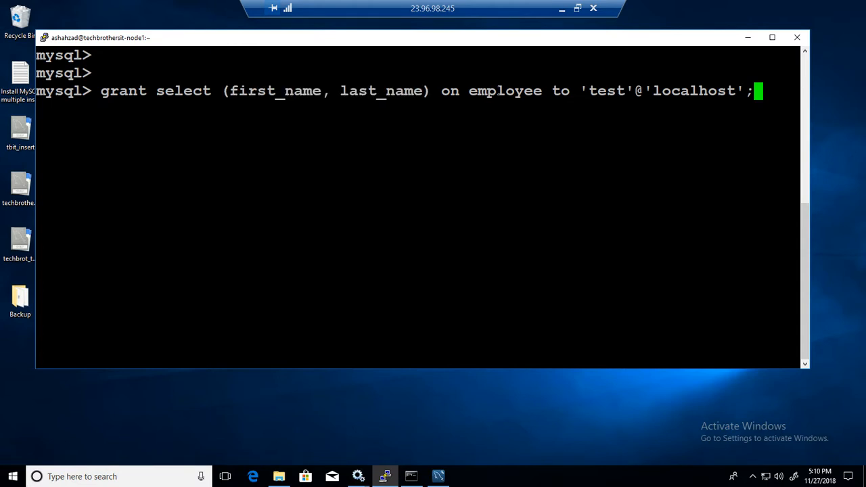
{"action": "double_click", "coordinate": [607, 90]}
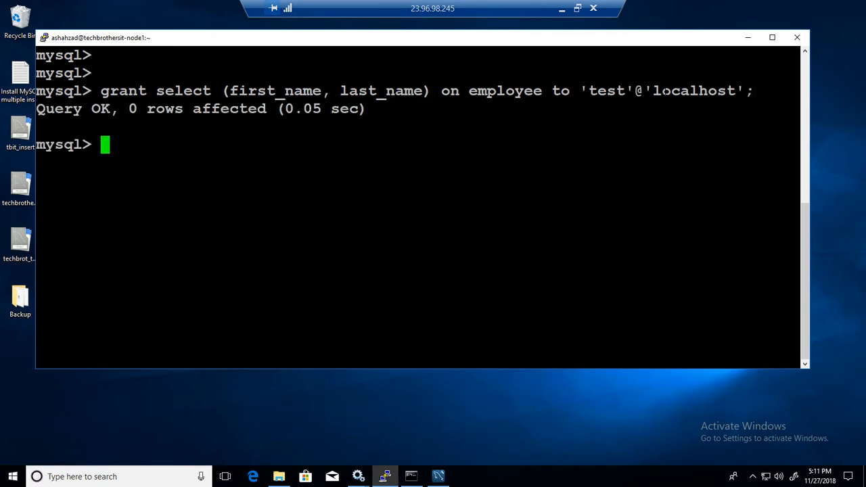
Run flush privileges, retyping it correctly after a misspelled first attempt
{"action": "type", "text": "flush"}
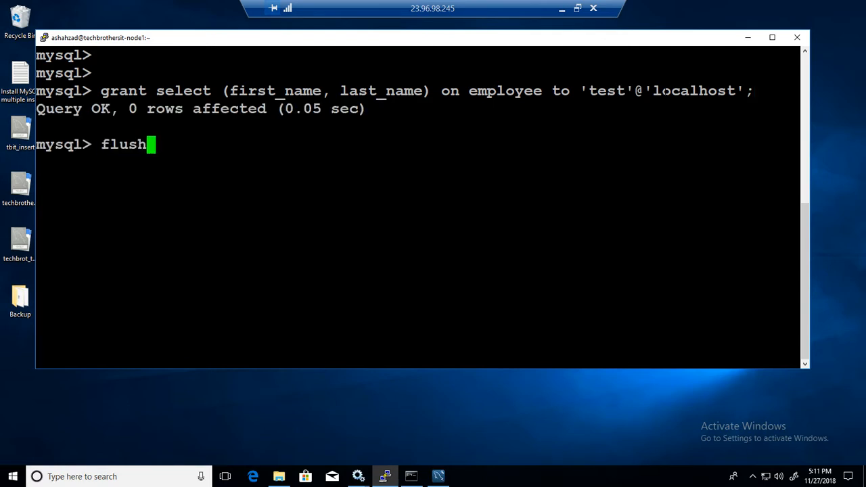
{"action": "type", "text": "prvil"}
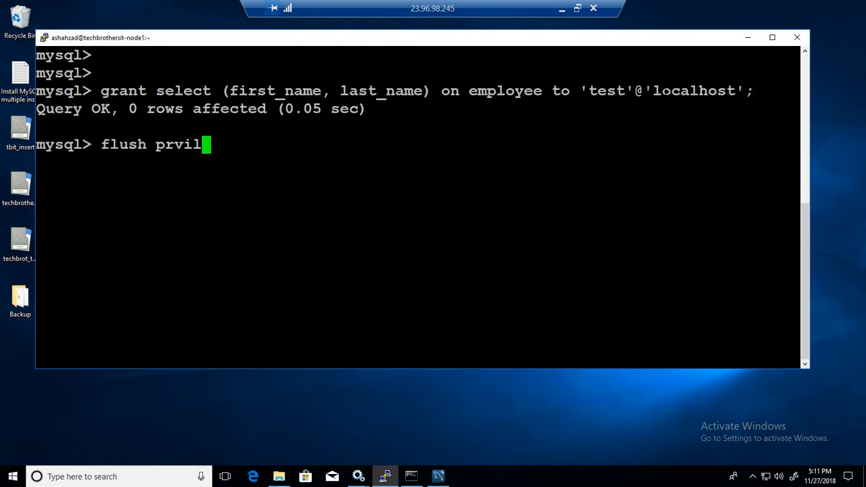
{"action": "type", "text": "i"}
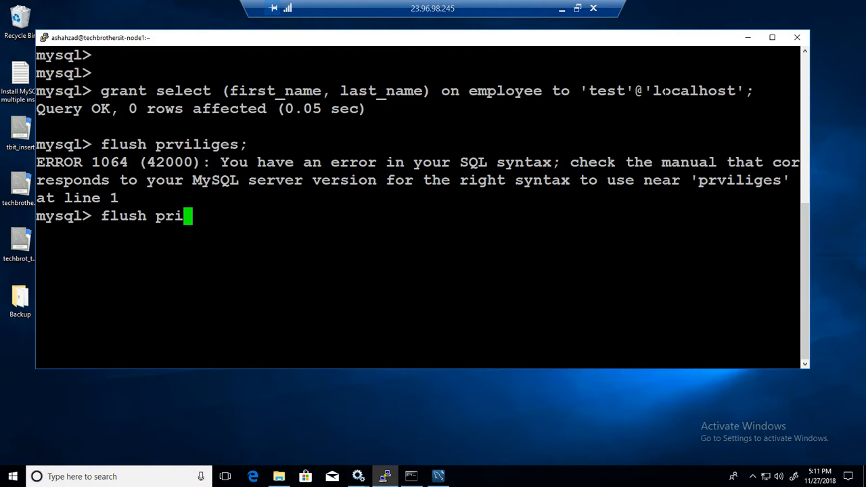
{"action": "type", "text": "vileges;"}
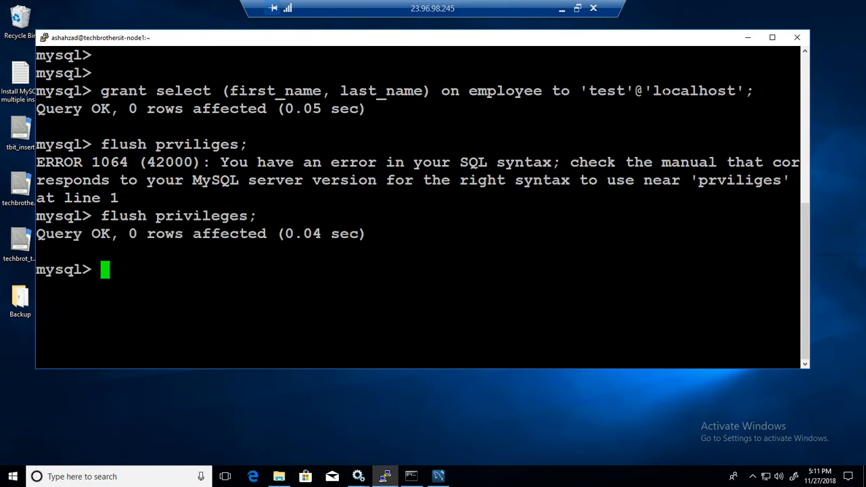
Show grants for 'test'@'localhost', highlight the column-level SELECT, then exit MySQL
{"action": "type", "text": "s"}
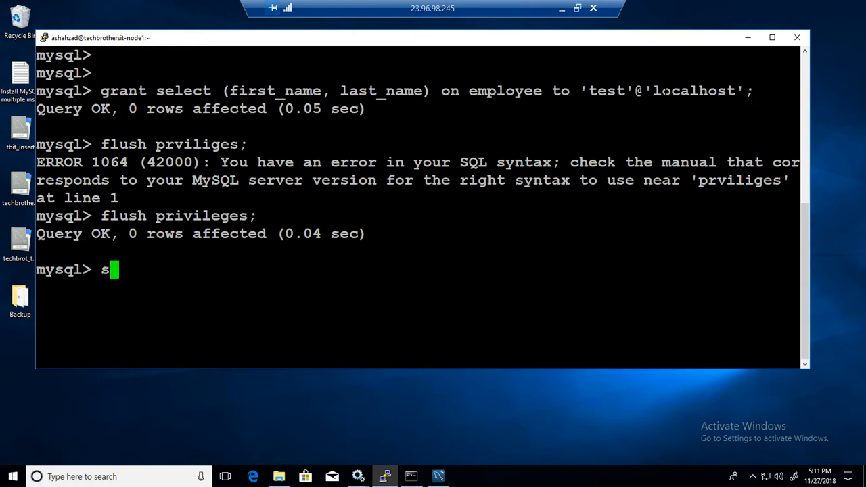
{"action": "type", "text": "how grants for 'test'@'localhost';"}
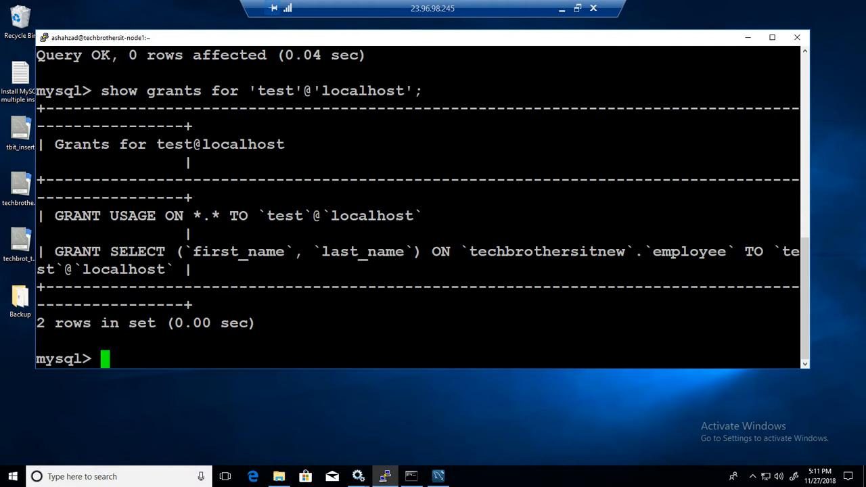
{"action": "left_click_drag", "start_coordinate": [260, 215], "coordinate": [430, 215]}
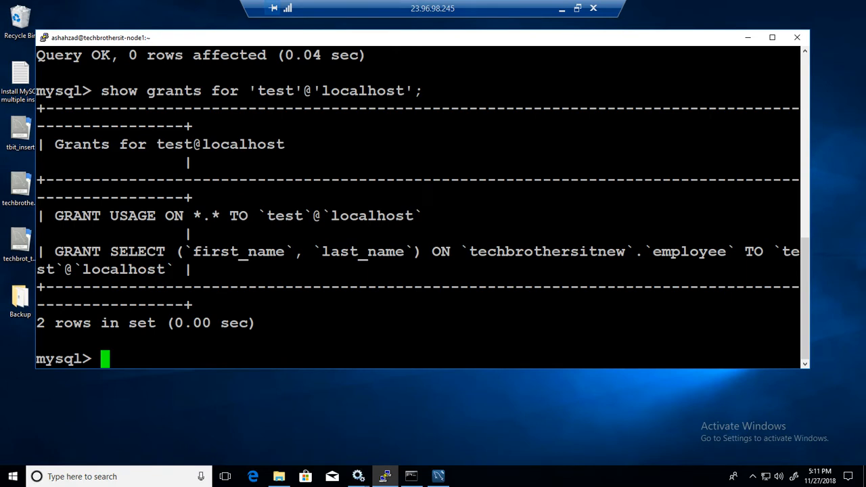
{"action": "type", "text": "exit"}
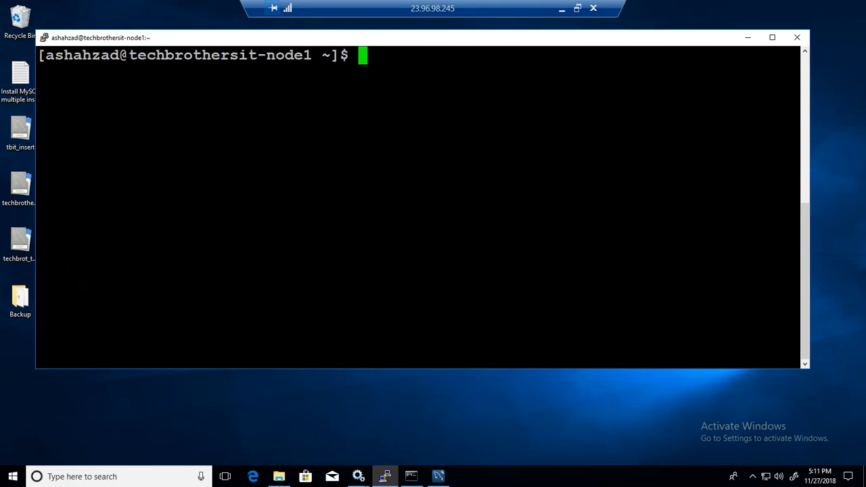
Log in as test, run show grants to confirm the two-column SELECT, then clear the screen
{"action": "type", "text": "mysql -u roo"}
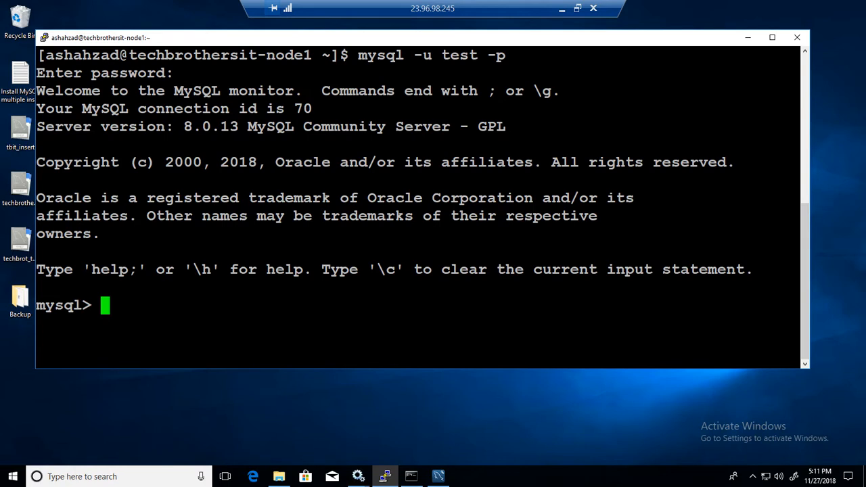
{"action": "type", "text": "show g"}
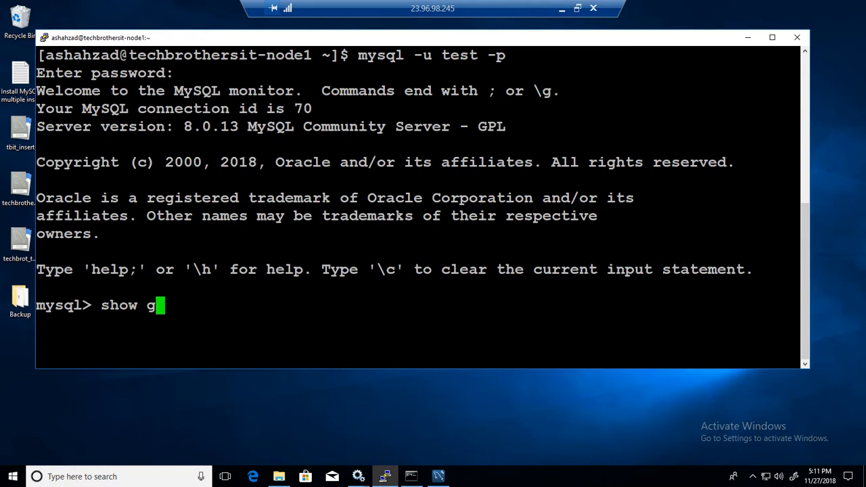
{"action": "type", "text": "rants;"}
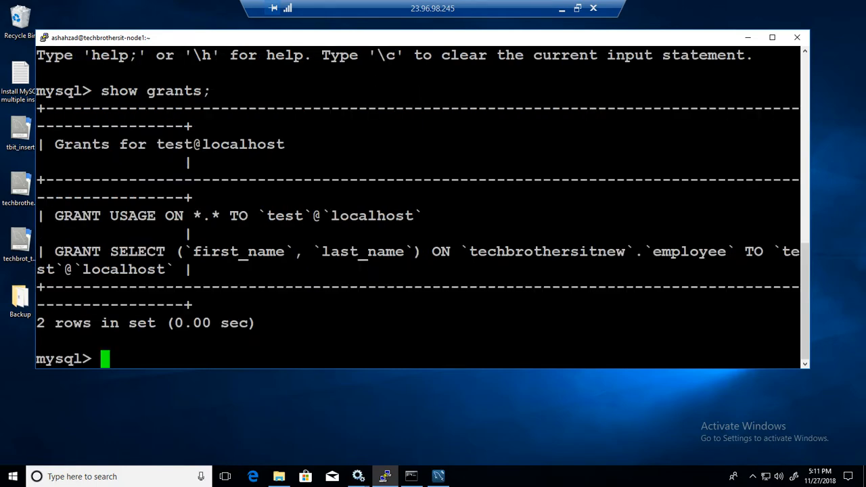
{"action": "left_click_drag", "start_coordinate": [258, 215], "coordinate": [420, 215]}
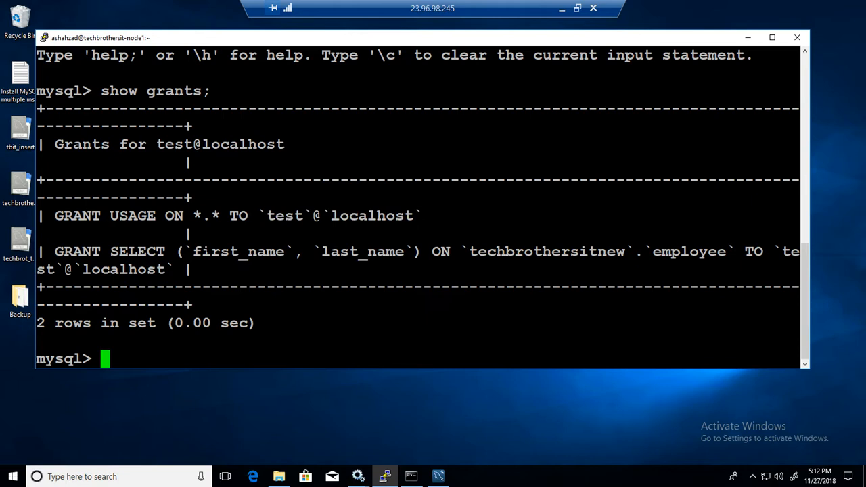
{"action": "type", "text": "system c"}
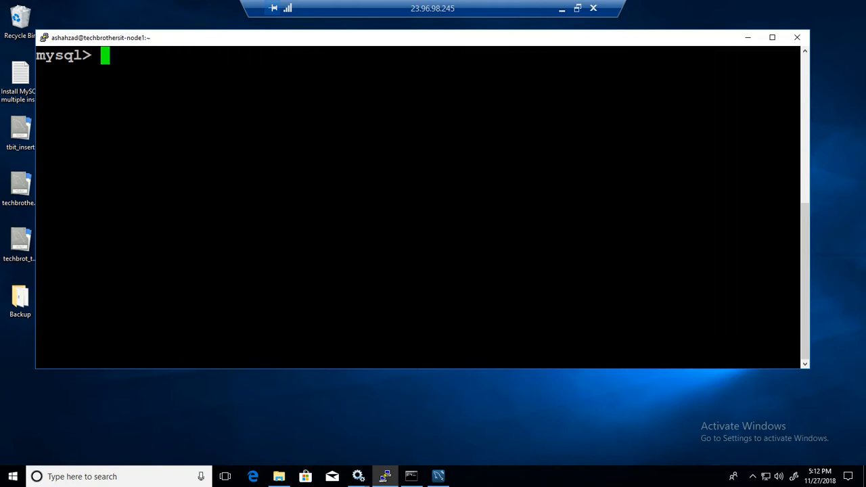
Show databases, switch to techbrothersitnew and list its tables as test
{"action": "type", "text": "show da"}
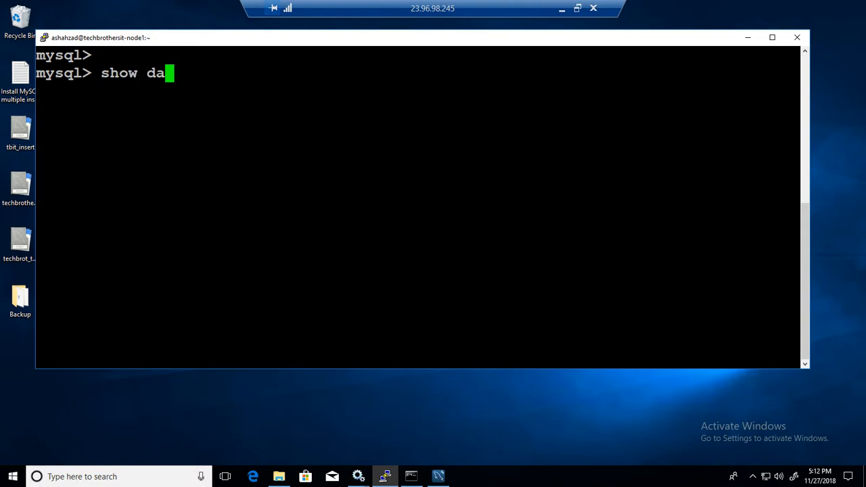
{"action": "type", "text": "tabases;"}
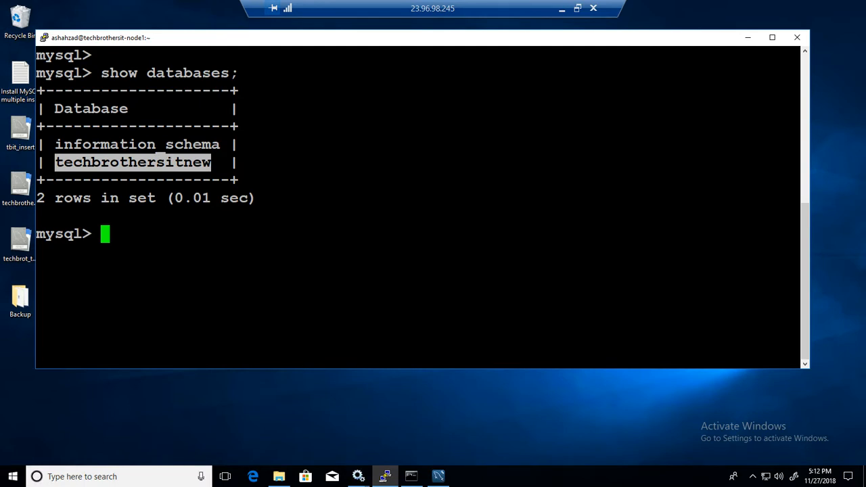
{"action": "type", "text": "use"}
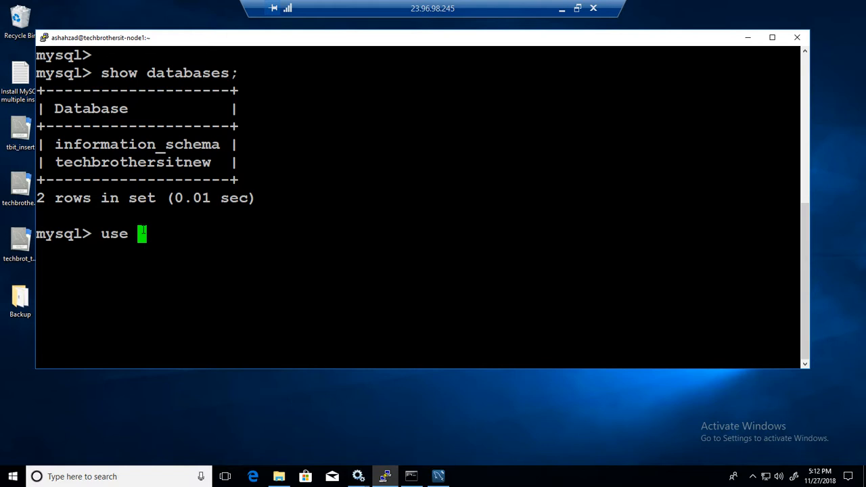
{"action": "type", "text": "techbrothersitnew;"}
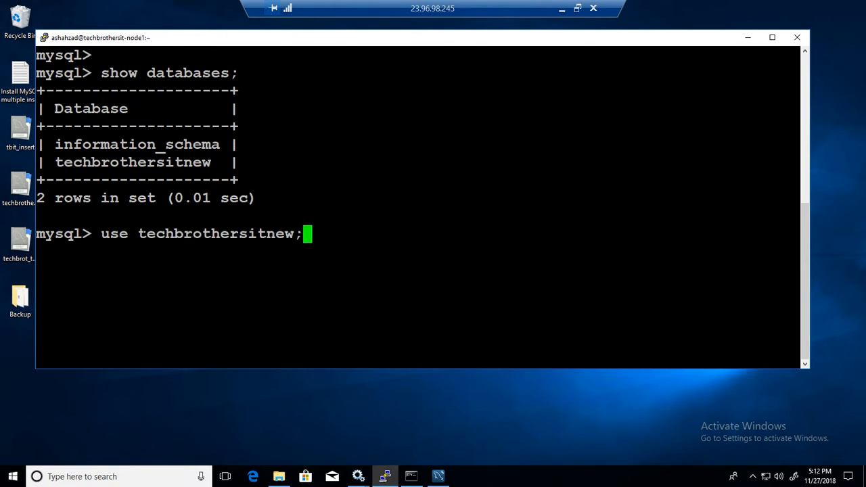
{"action": "type", "text": "show tables;"}
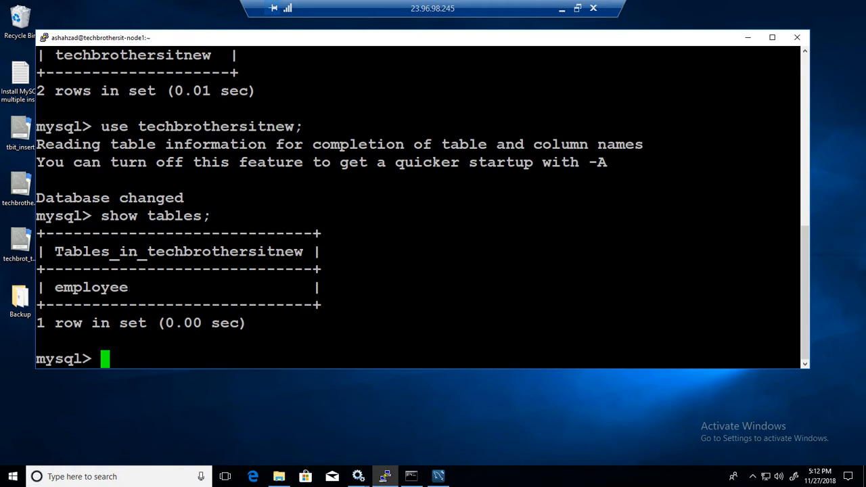
Describe employee and highlight that only first_name and last_name appear
{"action": "type", "text": "describe employee;"}
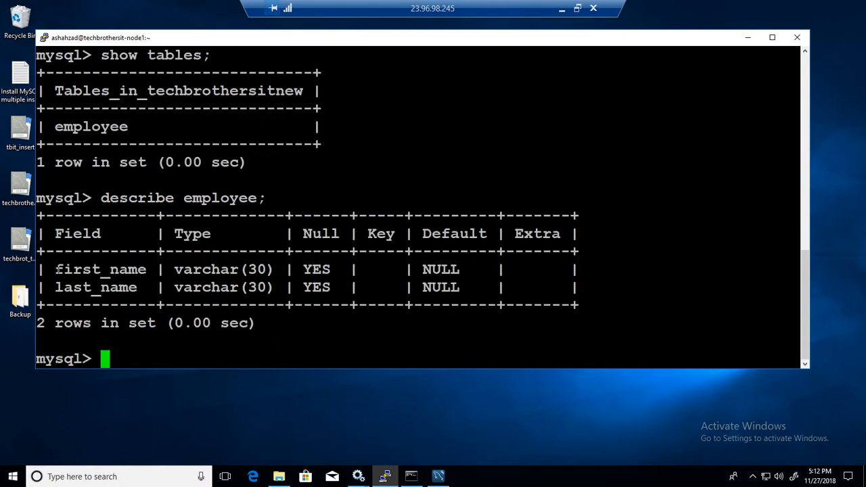
{"action": "double_click", "coordinate": [101, 269]}
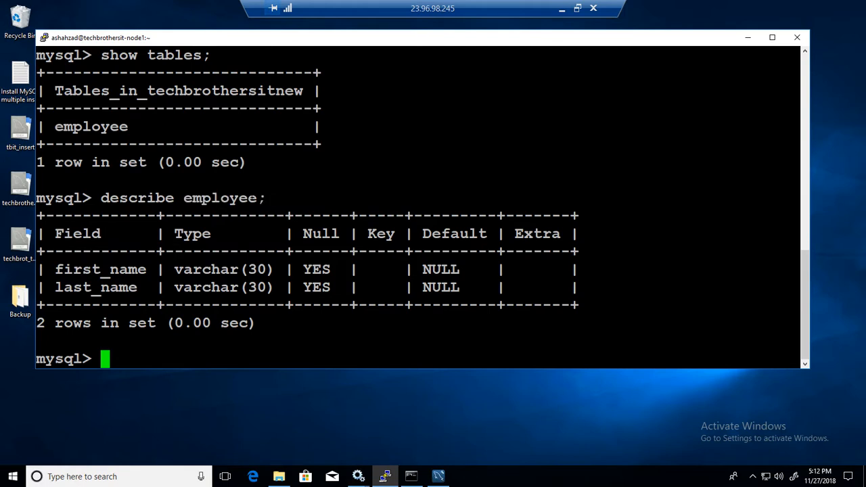
{"action": "left_click_drag", "start_coordinate": [54, 270], "coordinate": [138, 287]}
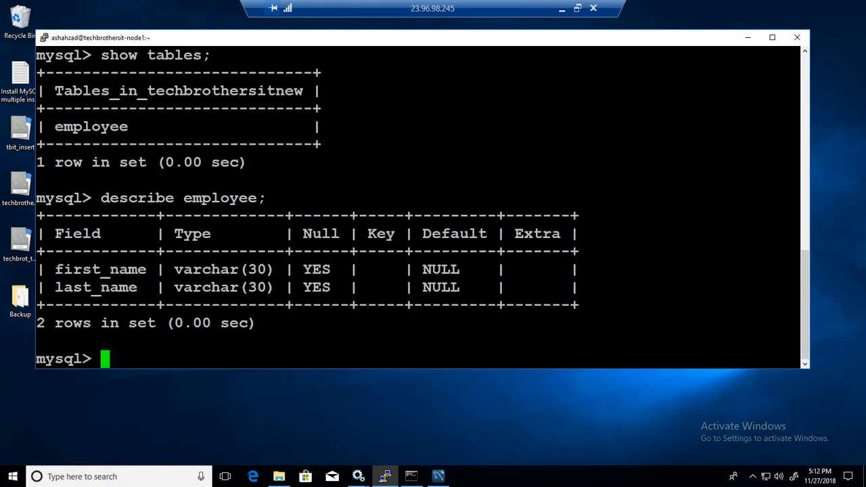
Run Select * from employee and highlight the ERROR 1143 SELECT denied for column id
{"action": "type", "text": "Select 8 from"}
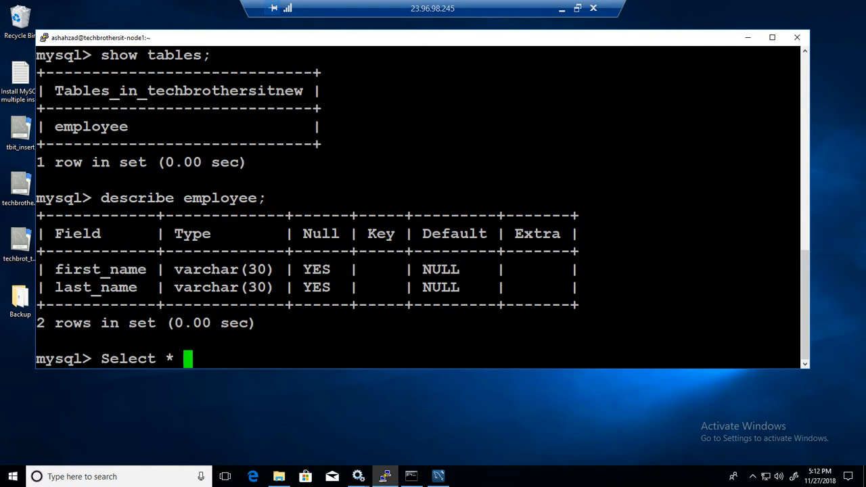
{"action": "type", "text": "from employee;"}
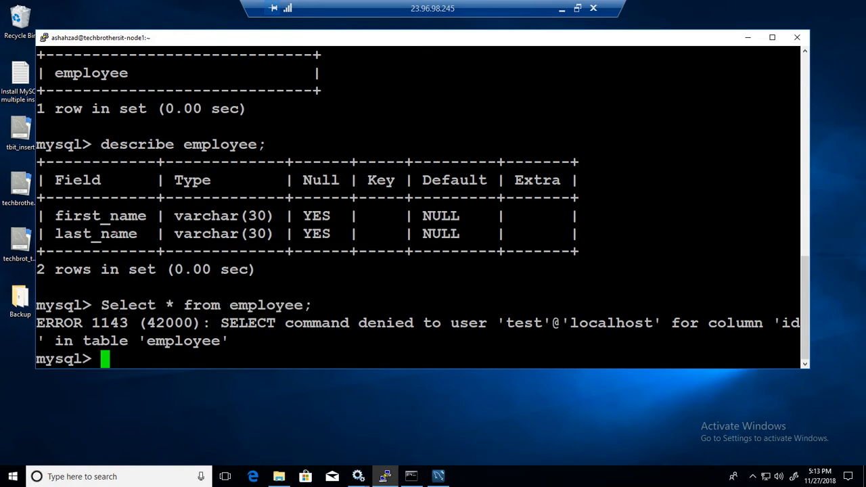
{"action": "double_click", "coordinate": [100, 216]}
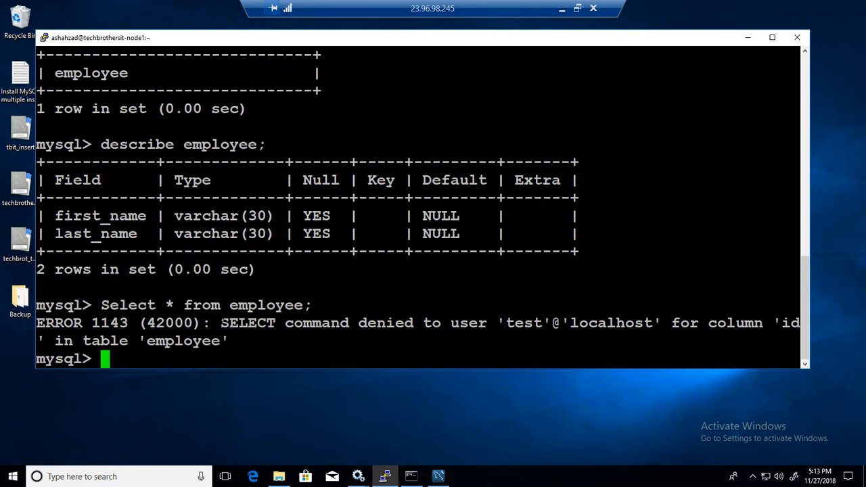
{"action": "double_click", "coordinate": [246, 322]}
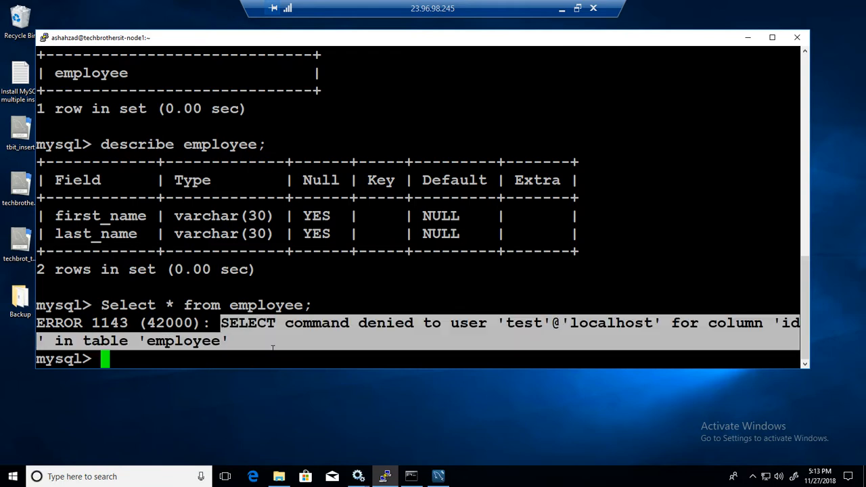
Run SELECT firstname, lastname FROM employee as test, returning all 64000 rows
{"action": "type", "text": "Sele"}
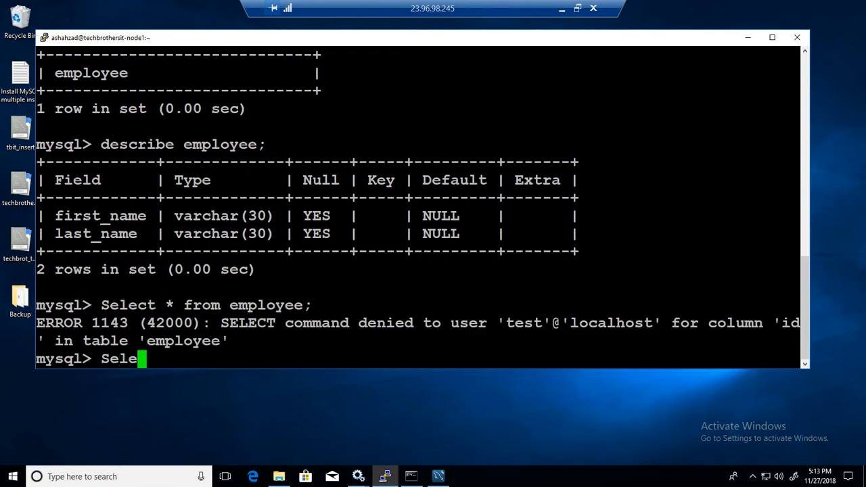
{"action": "type", "text": "ct firstna"}
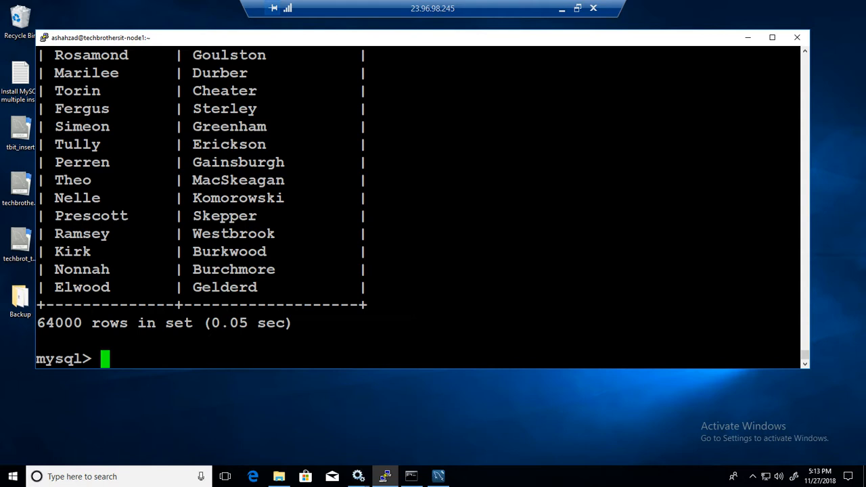
{"action": "type", "text": "delete"}
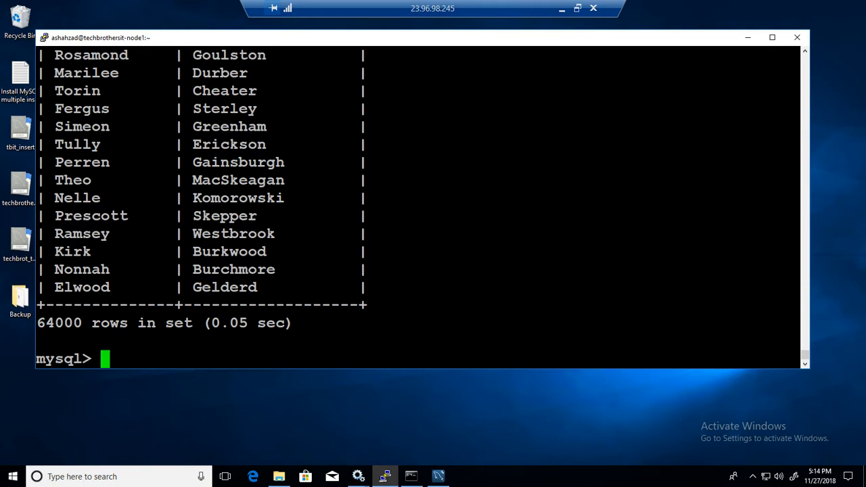
Attempt delete from employee as test and get ERROR 1142, DELETE command denied
{"action": "type", "text": "delete from employee;"}
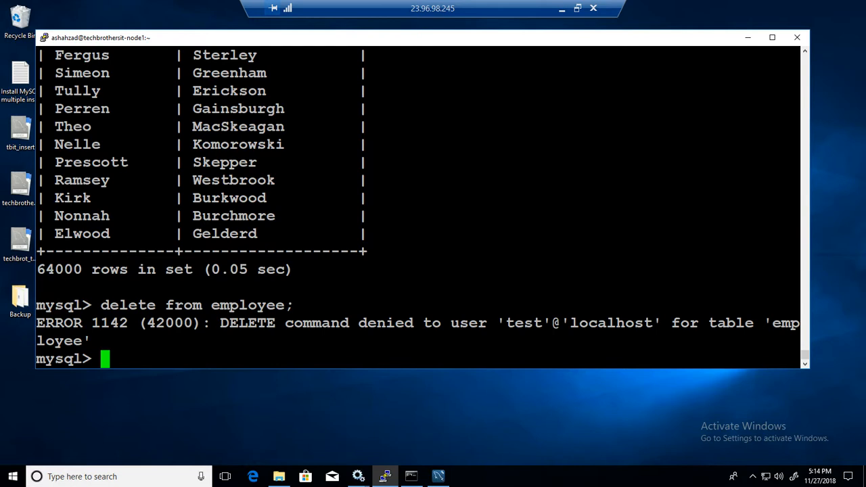
{"action": "double_click", "coordinate": [248, 306]}
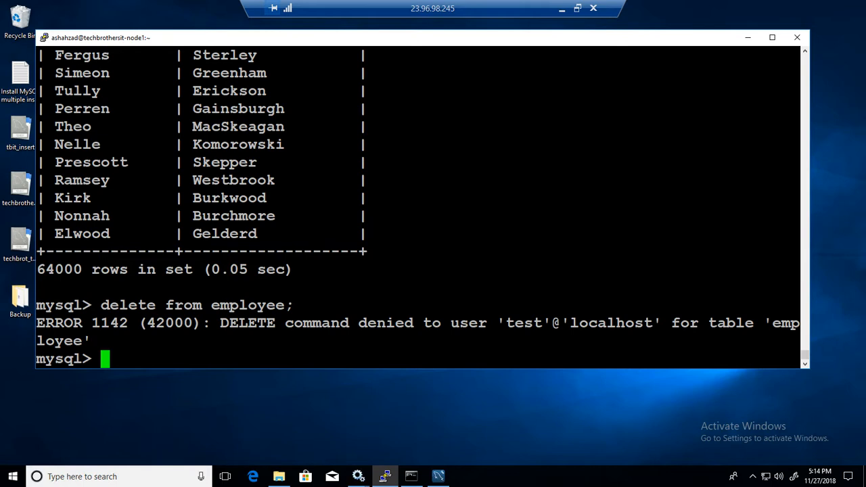
Begin the template: Grant update (column1, column 2, .....) listing the permitted columns
{"action": "type", "text": "Grant update"}
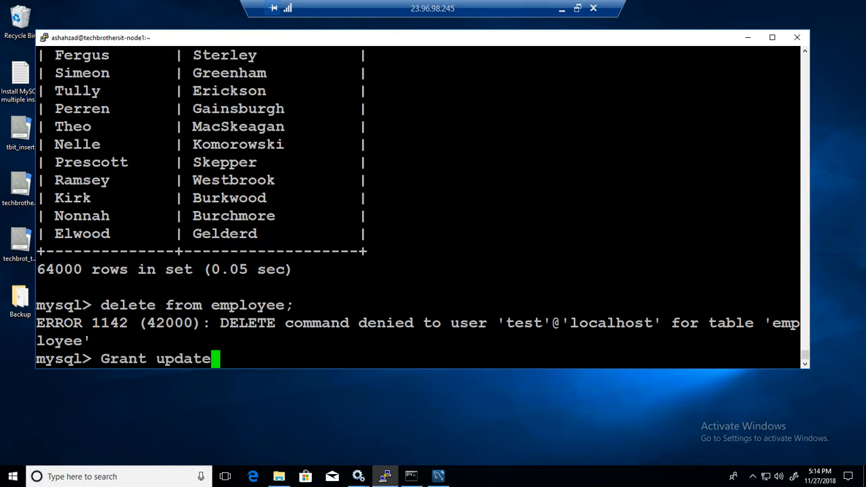
{"action": "type", "text": "(list"}
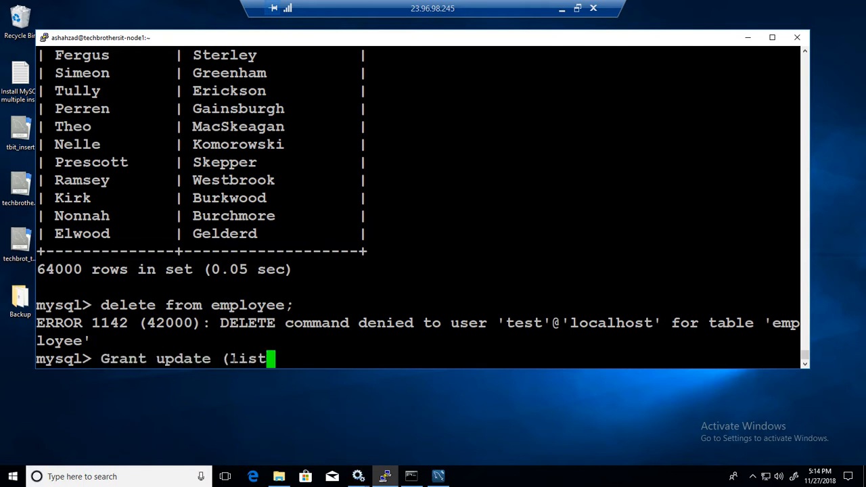
{"action": "type", "text": "column"}
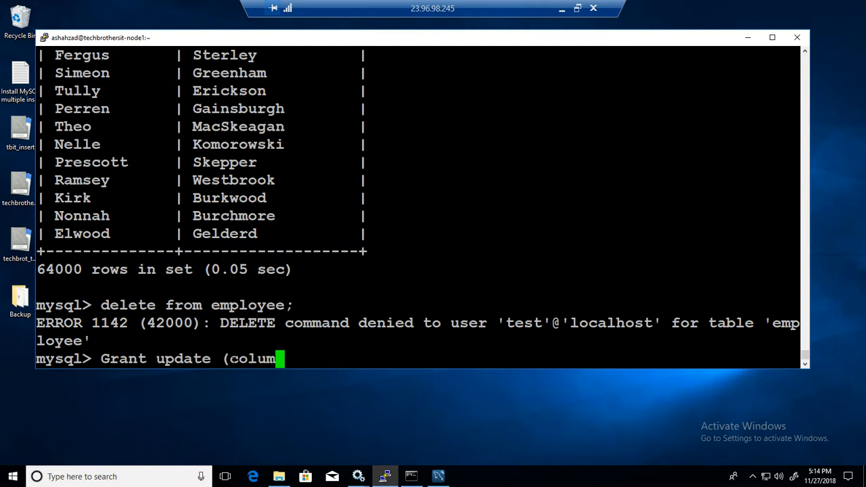
{"action": "type", "text": "1,·"}
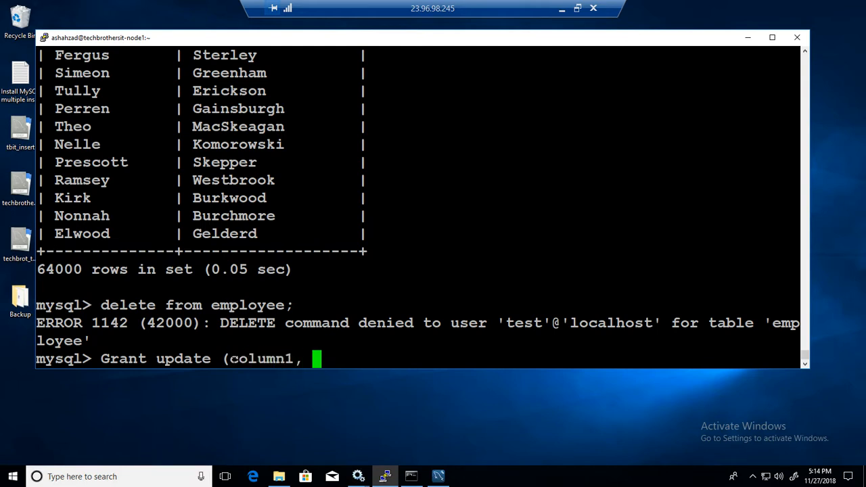
{"action": "type", "text": "column 2."}
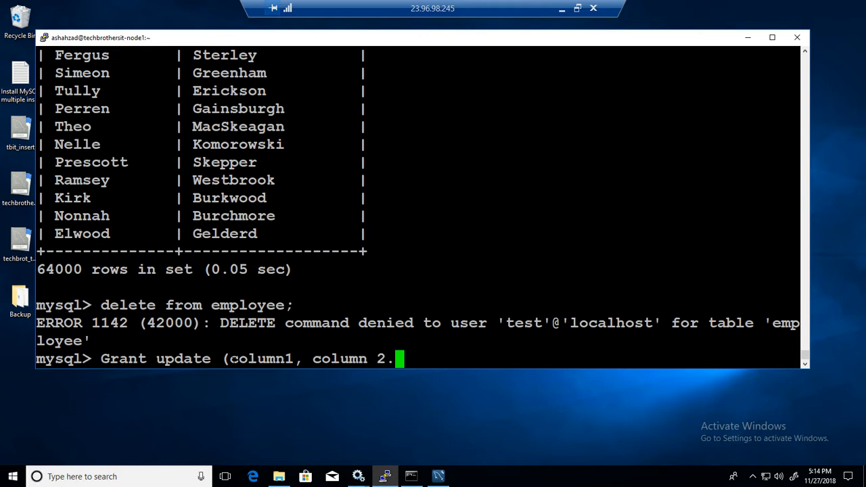
{"action": "type", "text": "1"}
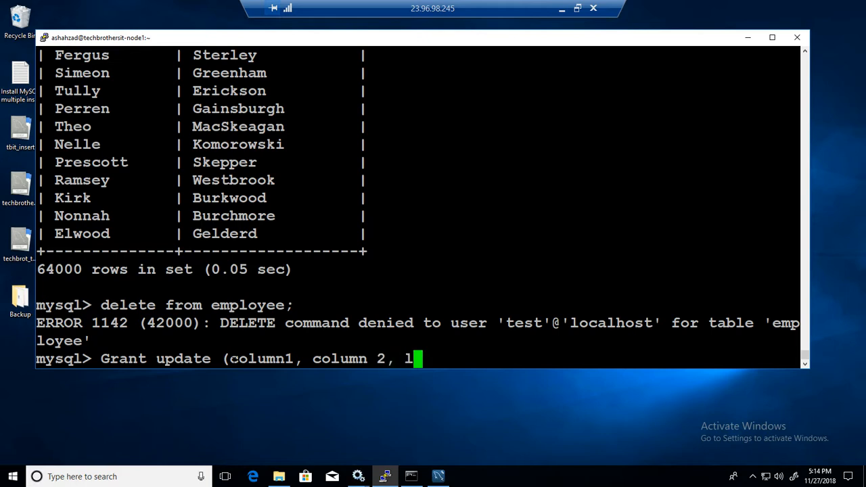
{"action": "type", "text": ".....) on"}
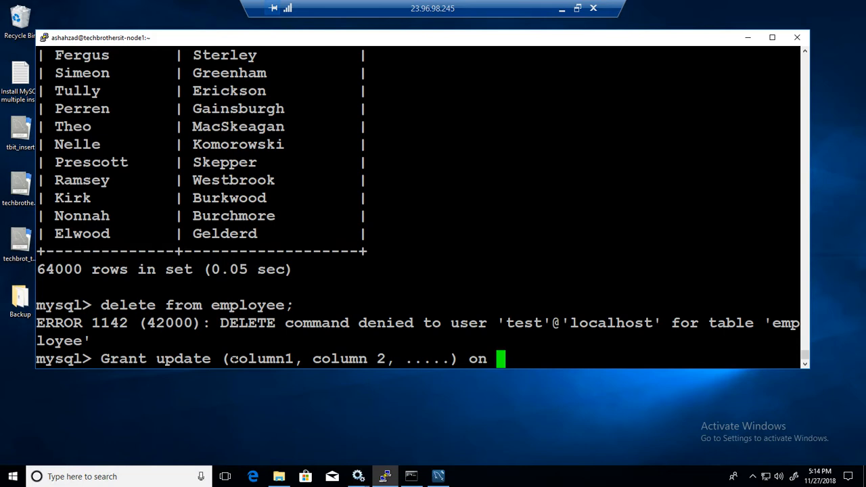
Finish the template with on TableName to 'user'@'localhost', left unsubmitted
{"action": "type", "text": "TableName"}
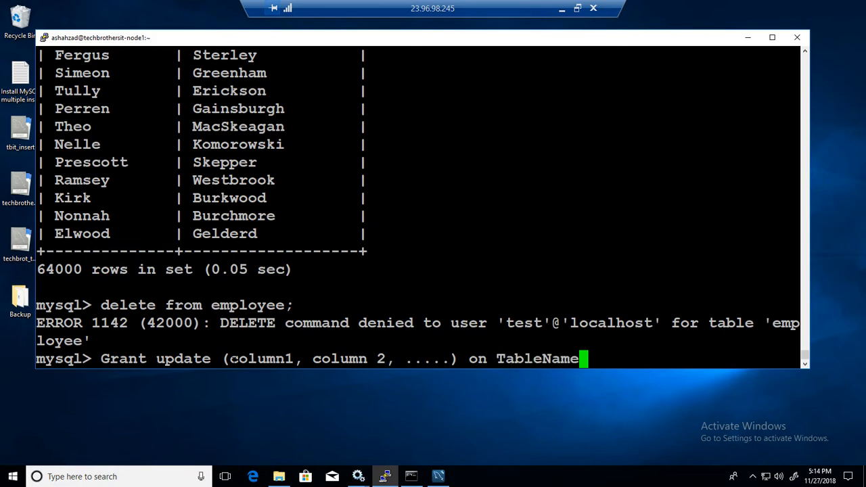
{"action": "type", "text": "to"}
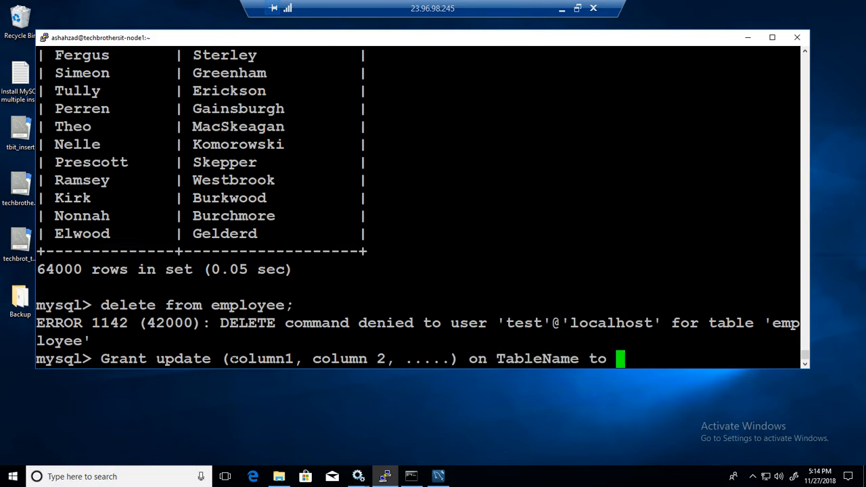
{"action": "type", "text": "'user'@"}
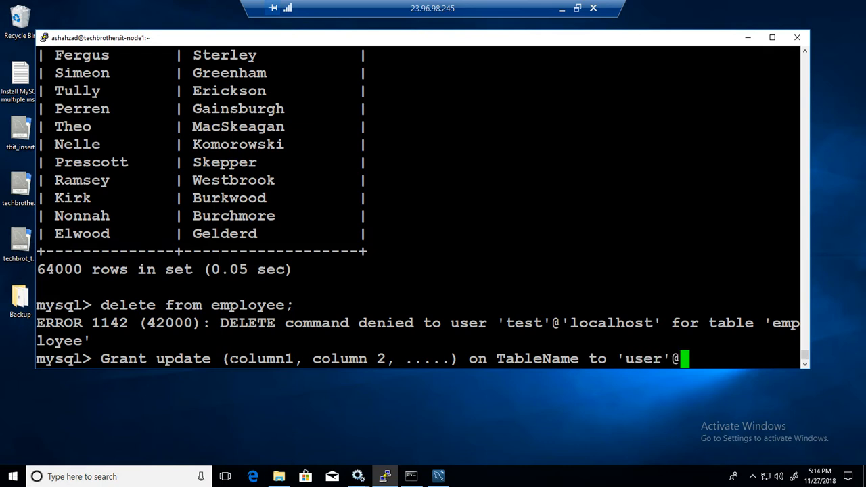
{"action": "type", "text": "'localh"}
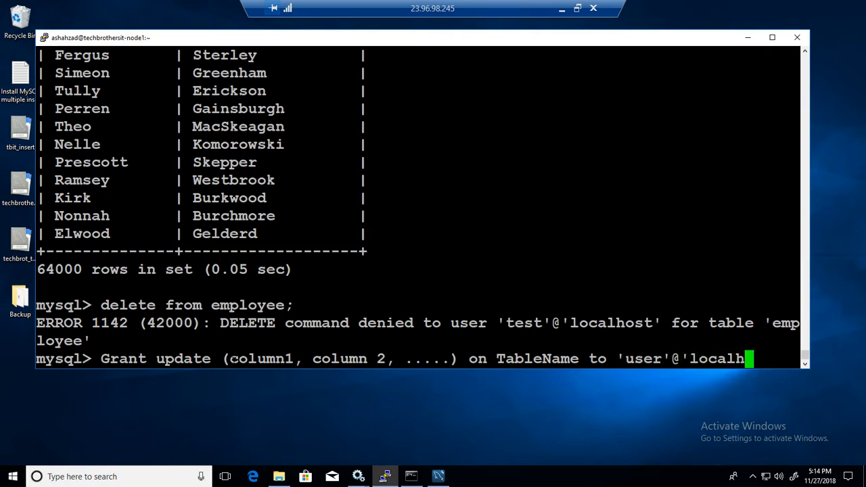
{"action": "type", "text": "ost"}
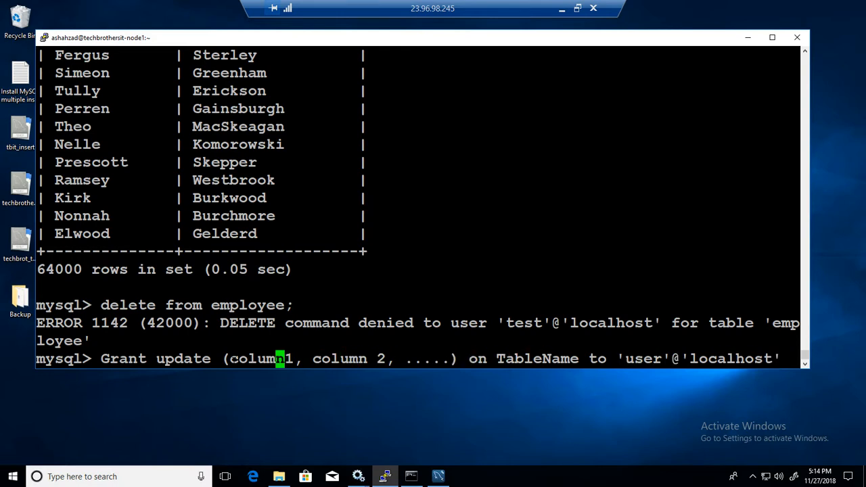
{"action": "type", "text": "."}
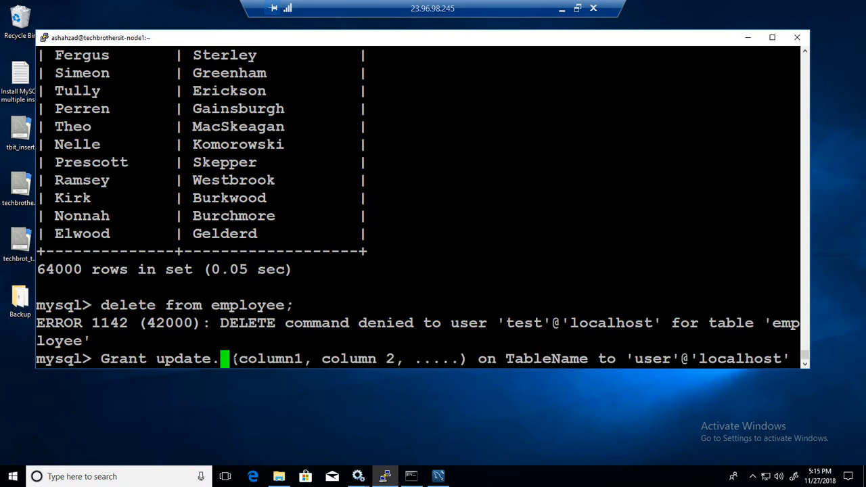
Add ,insert after update so the template grants both, then highlight 'Grant update'
{"action": "type", "text": ",insert"}
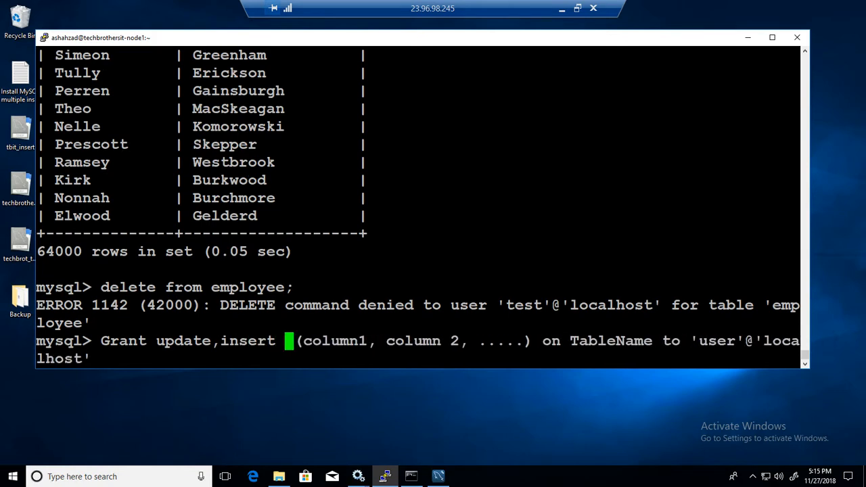
{"action": "double_click", "coordinate": [248, 341]}
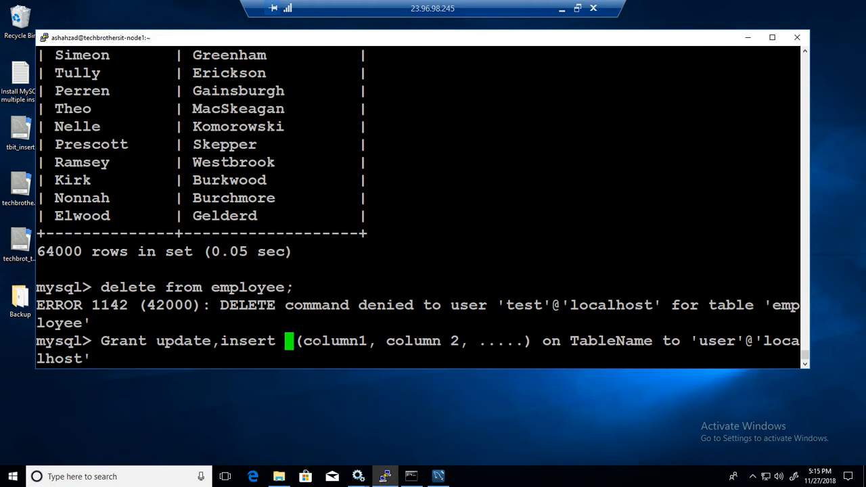
{"action": "double_click", "coordinate": [248, 341]}
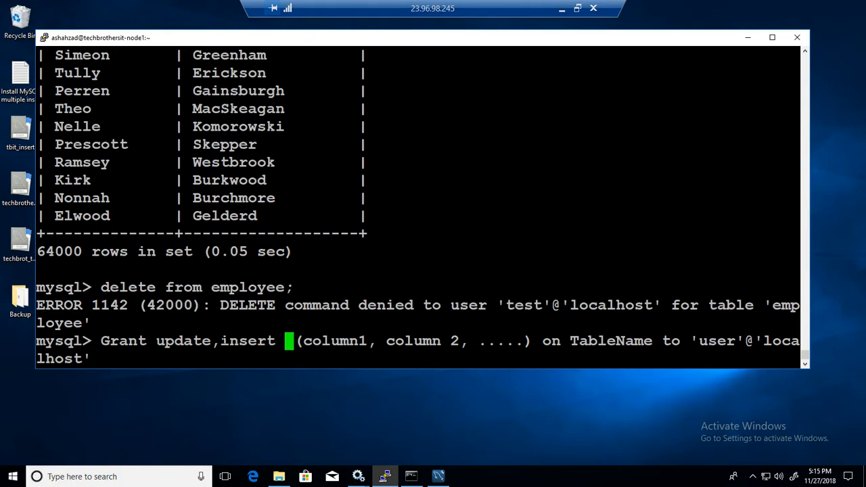
{"action": "double_click", "coordinate": [247, 341]}
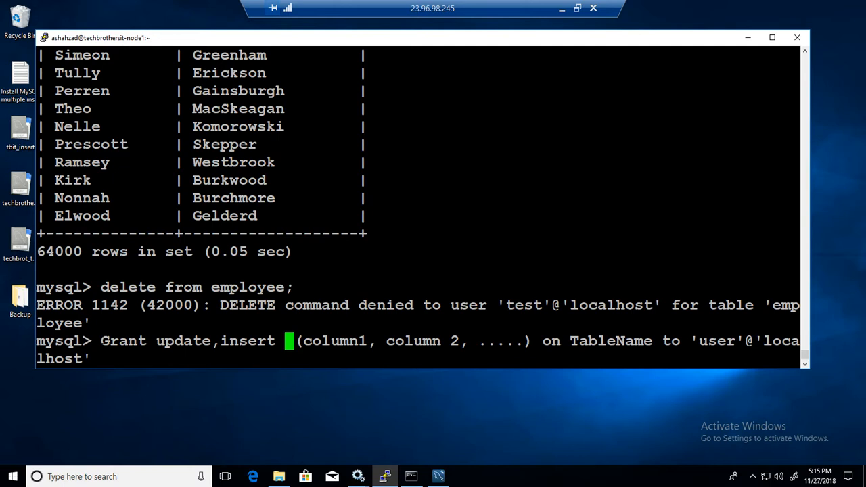
{"action": "double_click", "coordinate": [123, 341]}
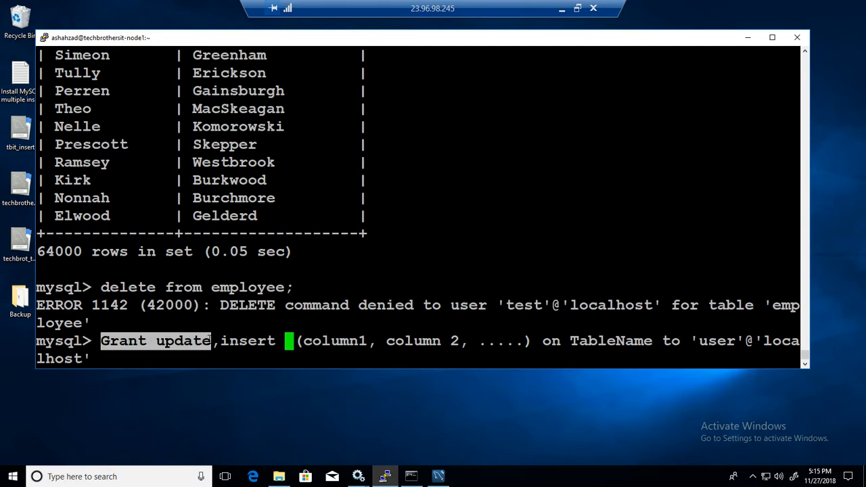